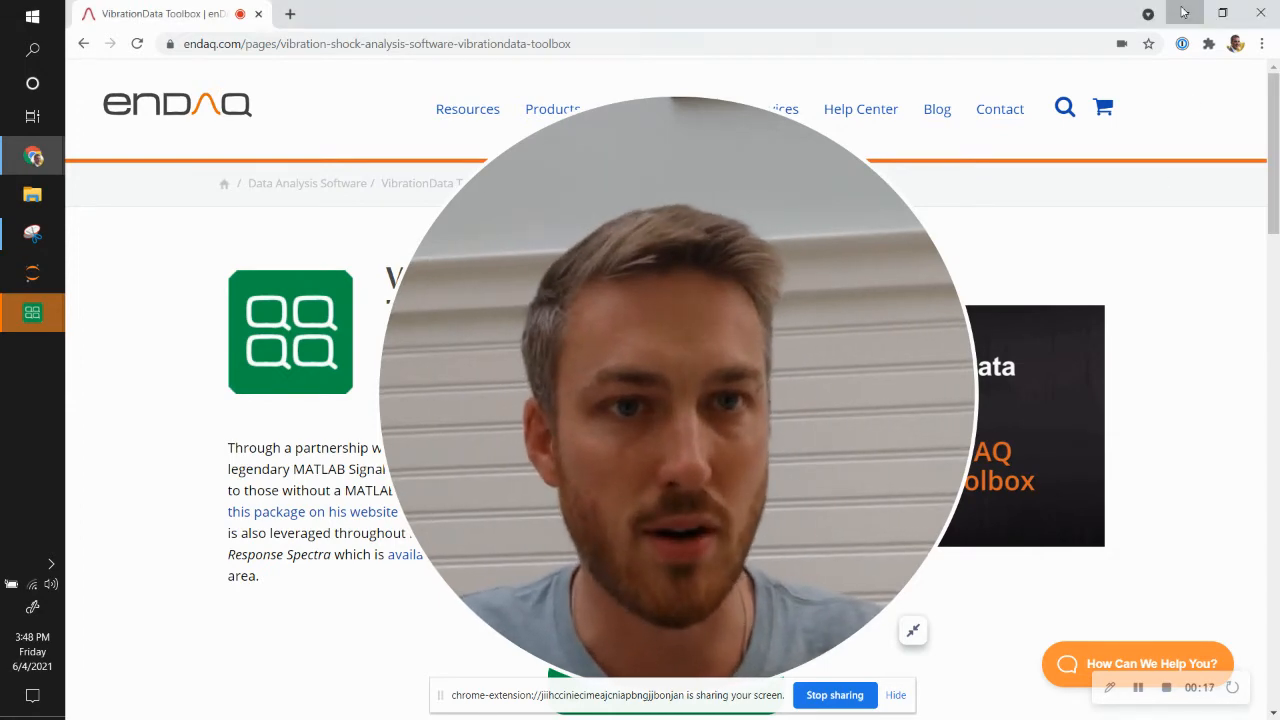
Step: Switch from the Chrome page to the vibrationdata toolbox window
{"action": "left_click", "coordinate": [1184, 12]}
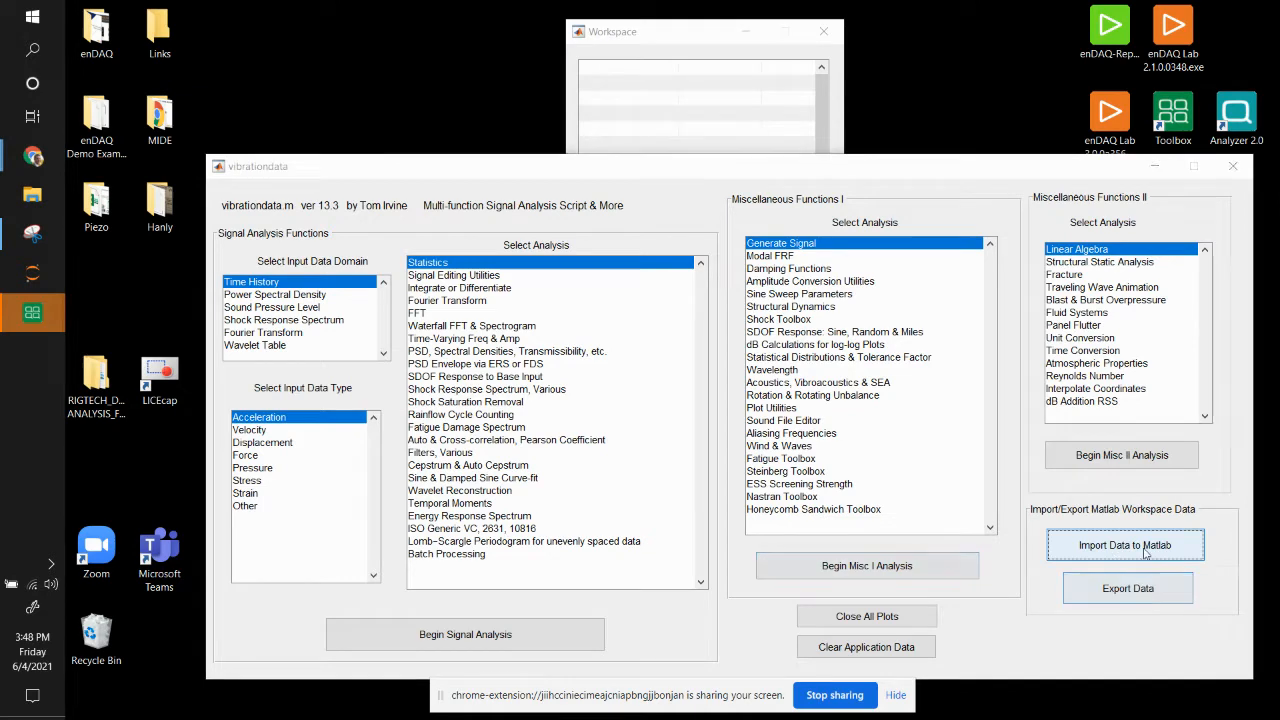
Step: Read the generic ASCII text file into the workspace as a 186x2 array named psd
{"action": "left_click", "coordinate": [1124, 544]}
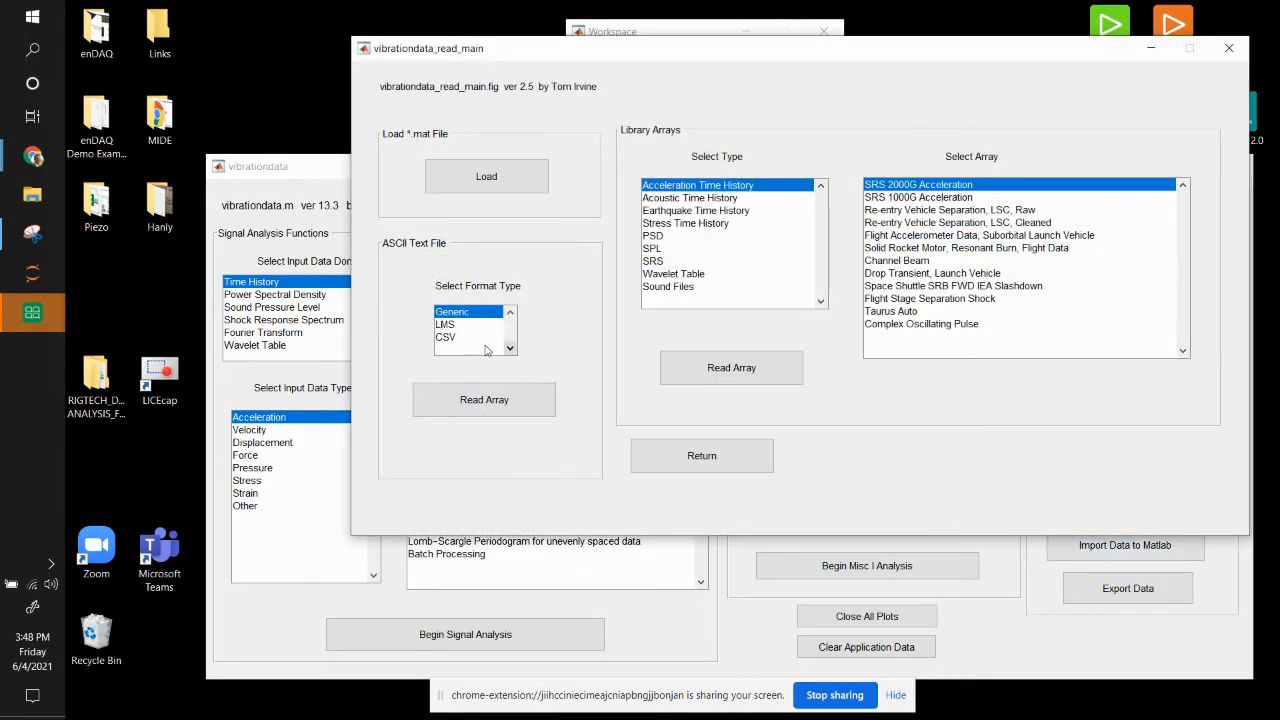
{"action": "left_click", "coordinate": [484, 400]}
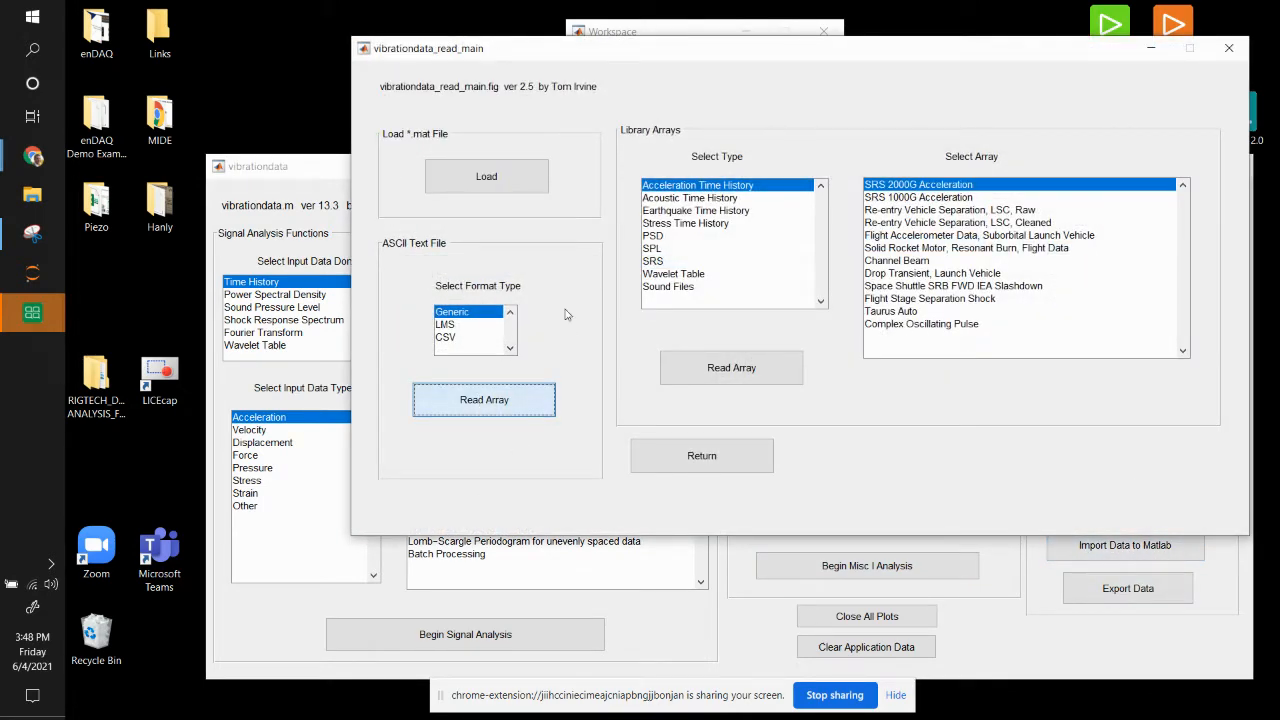
{"action": "left_click", "coordinate": [484, 400]}
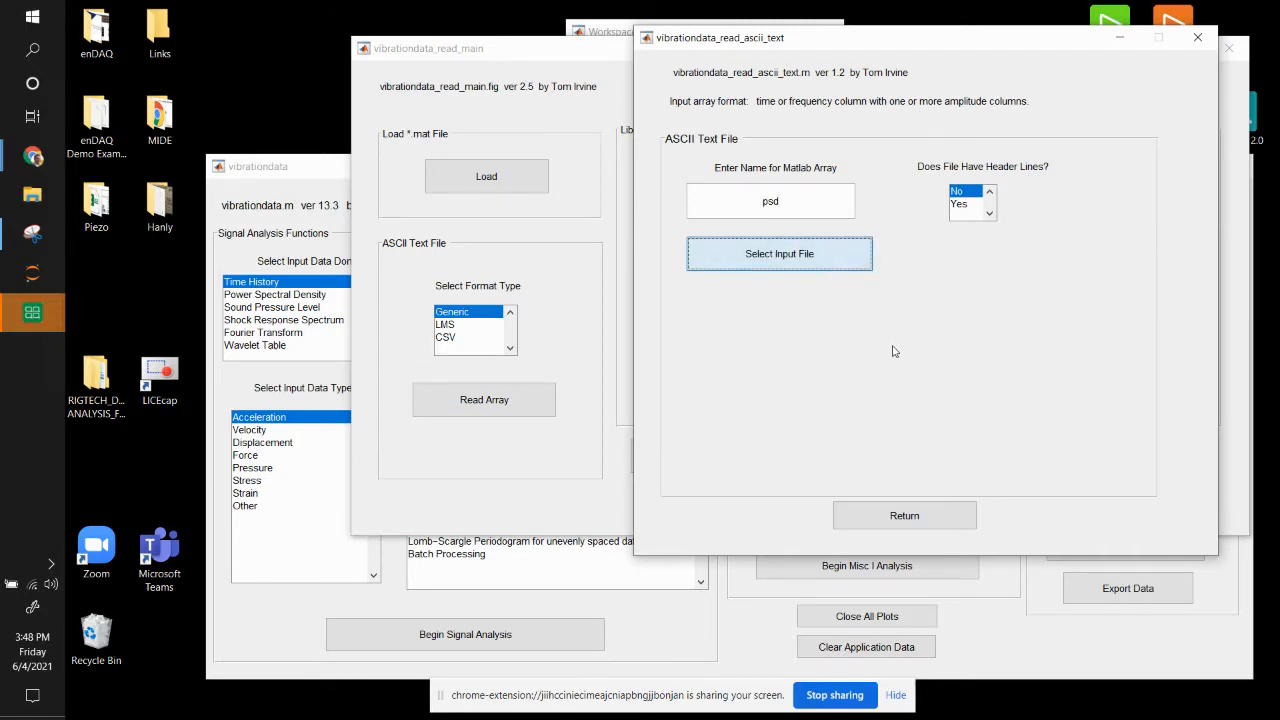
{"action": "left_click", "coordinate": [780, 252]}
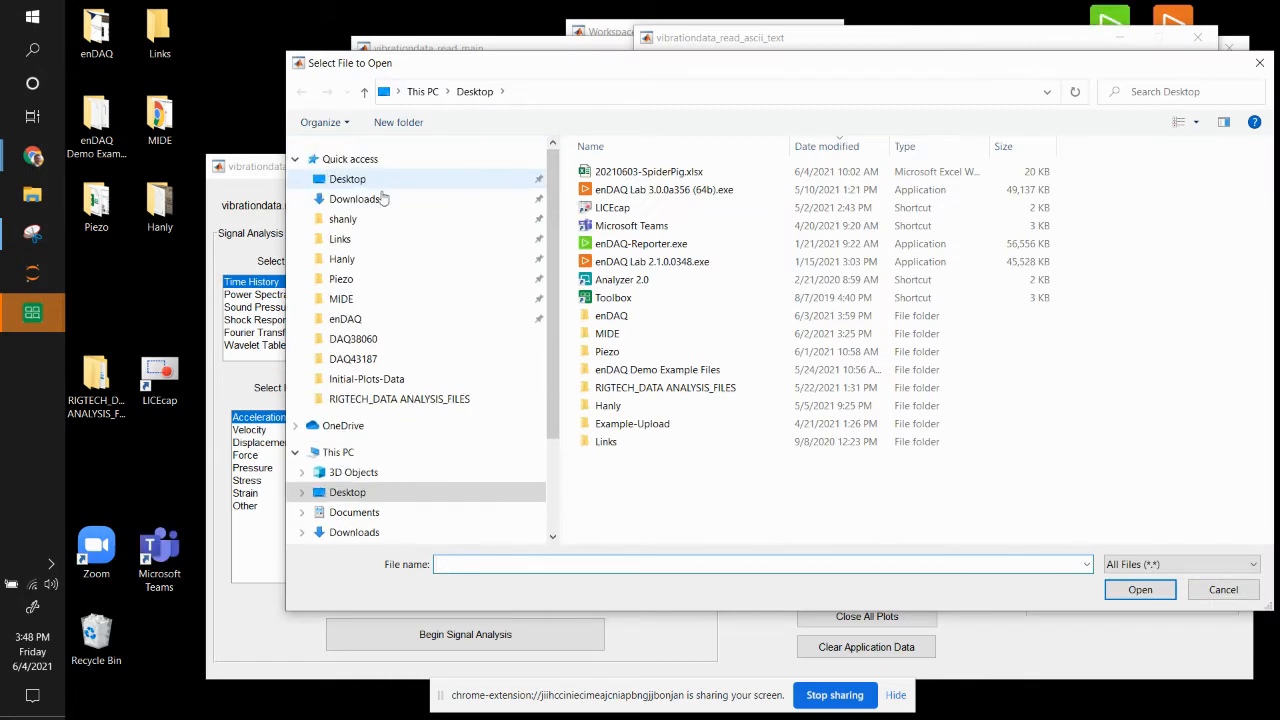
{"action": "left_click", "coordinate": [354, 198]}
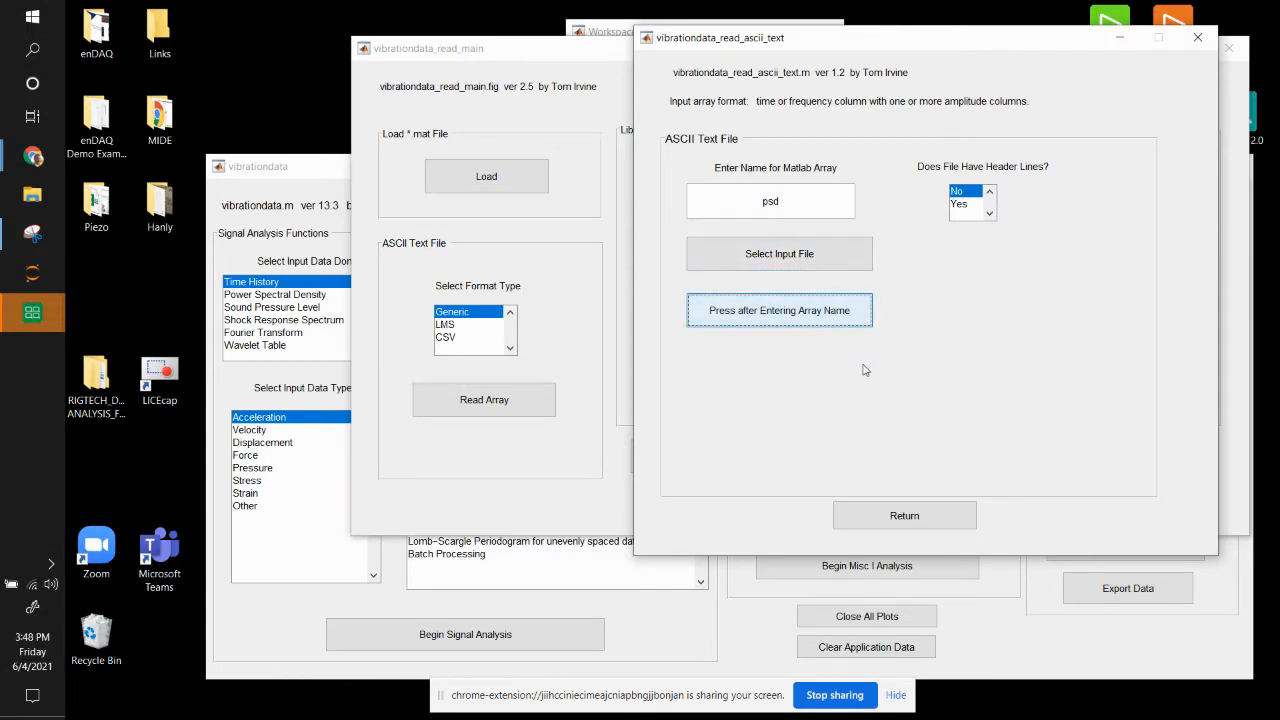
{"action": "left_click", "coordinate": [780, 310]}
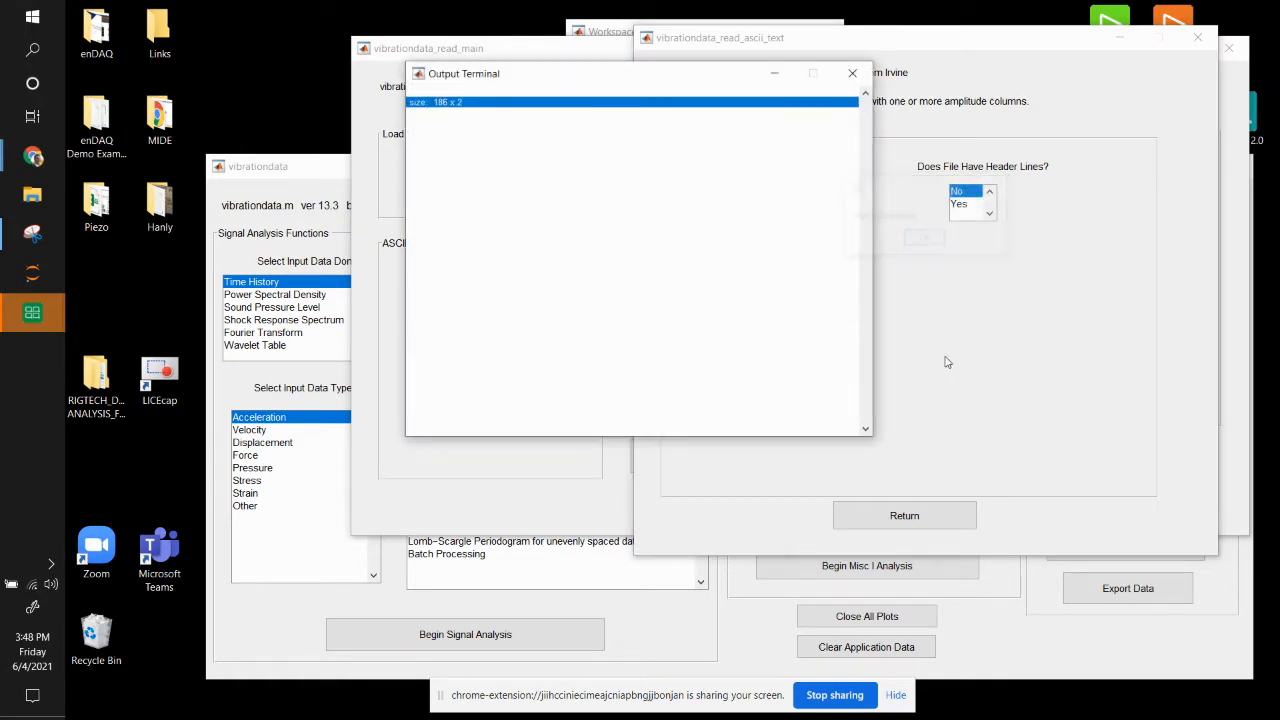
{"action": "mouse_move", "coordinate": [764, 94]}
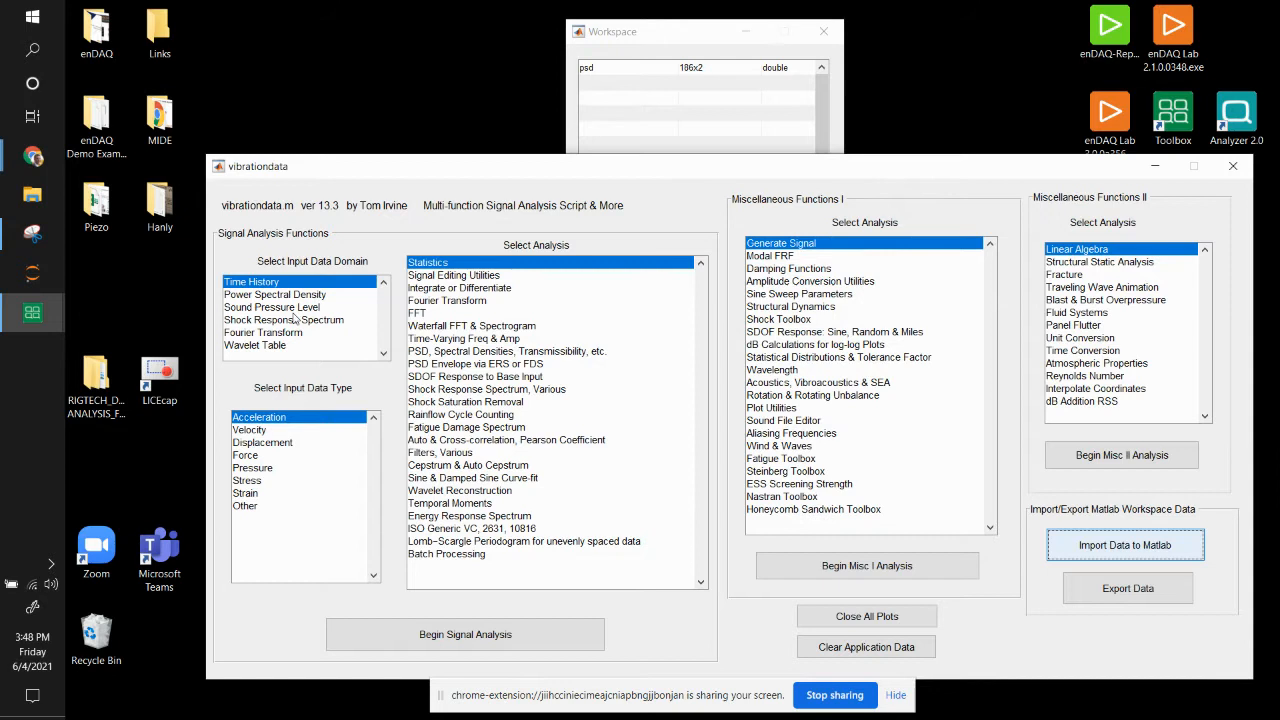
Step: Begin Power Spectral Density analysis with Time History Synthesis from White Noise
{"action": "left_click", "coordinate": [274, 294]}
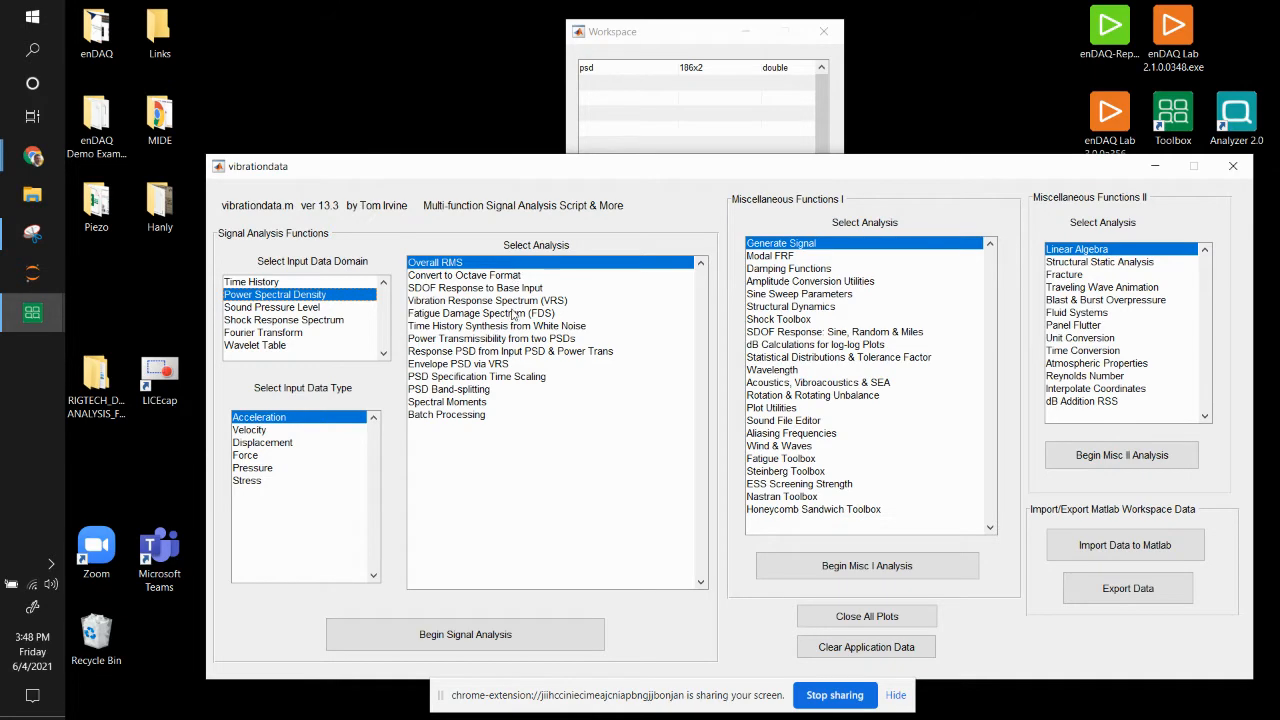
{"action": "left_click", "coordinate": [496, 324]}
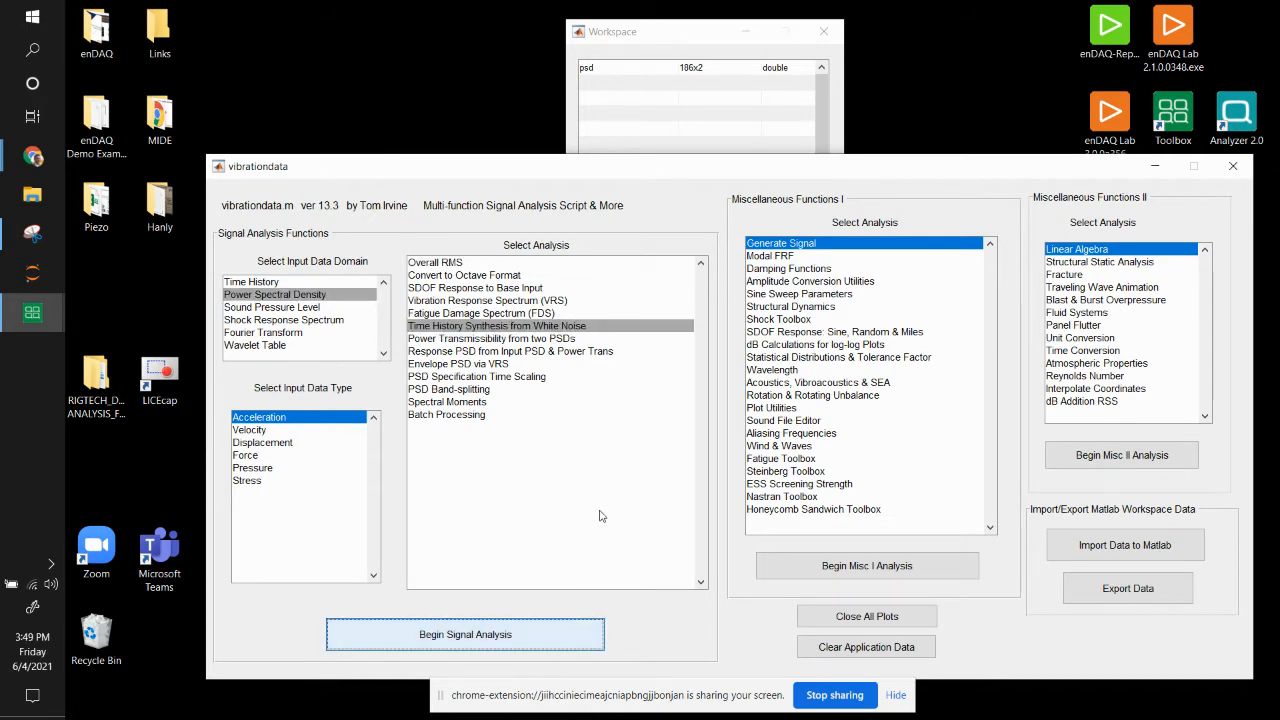
{"action": "left_click", "coordinate": [464, 634]}
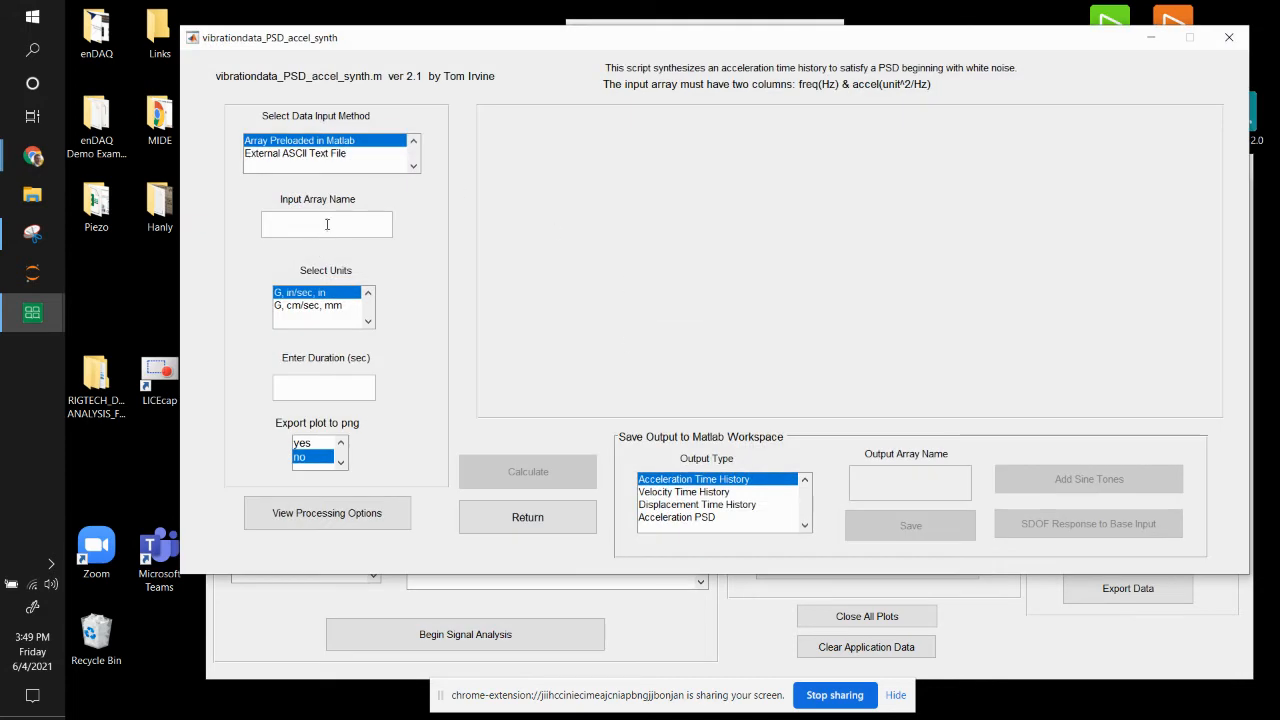
Step: Enter input array psd with 10 s duration and view the processing options table
{"action": "type", "text": "psd"}
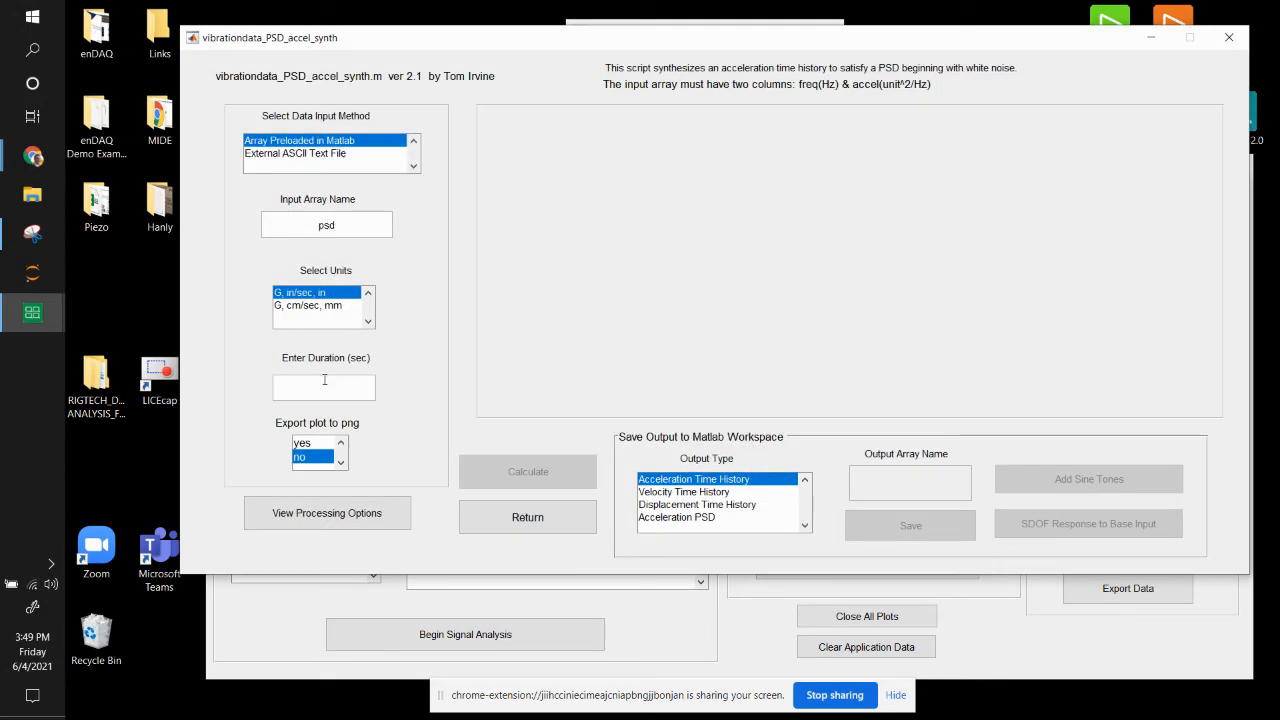
{"action": "type", "text": "10"}
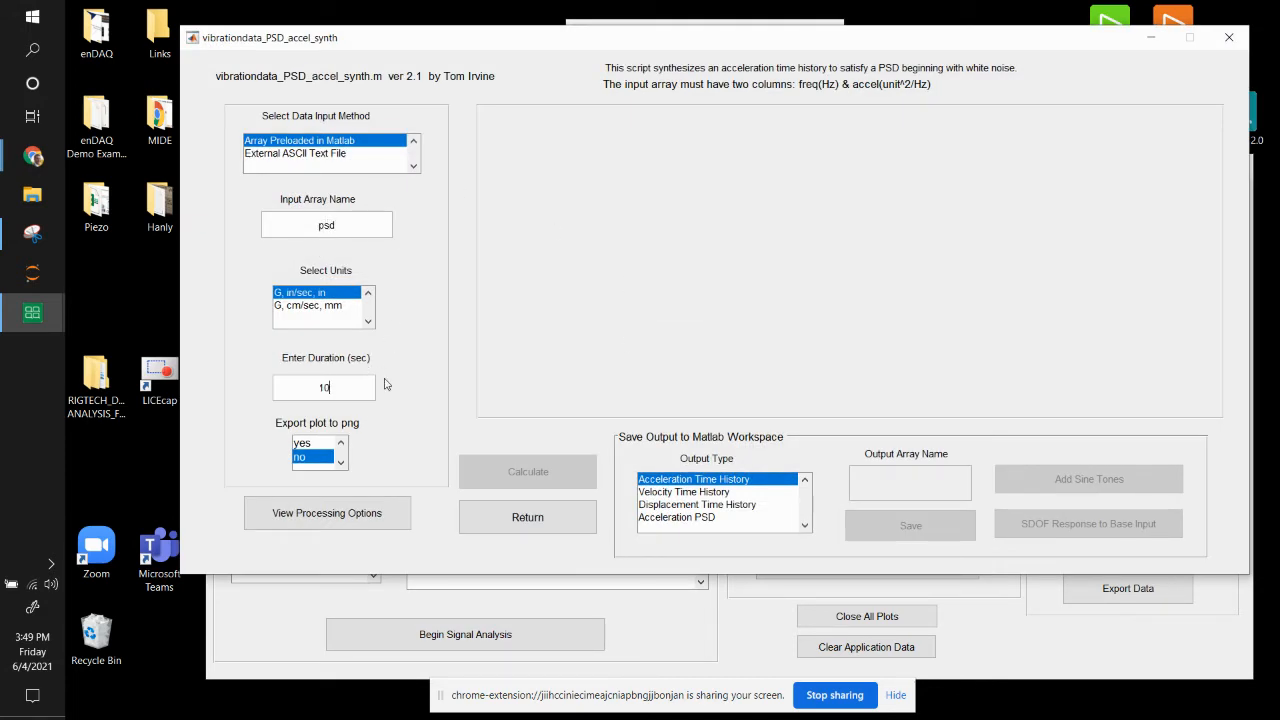
{"action": "left_click", "coordinate": [328, 512]}
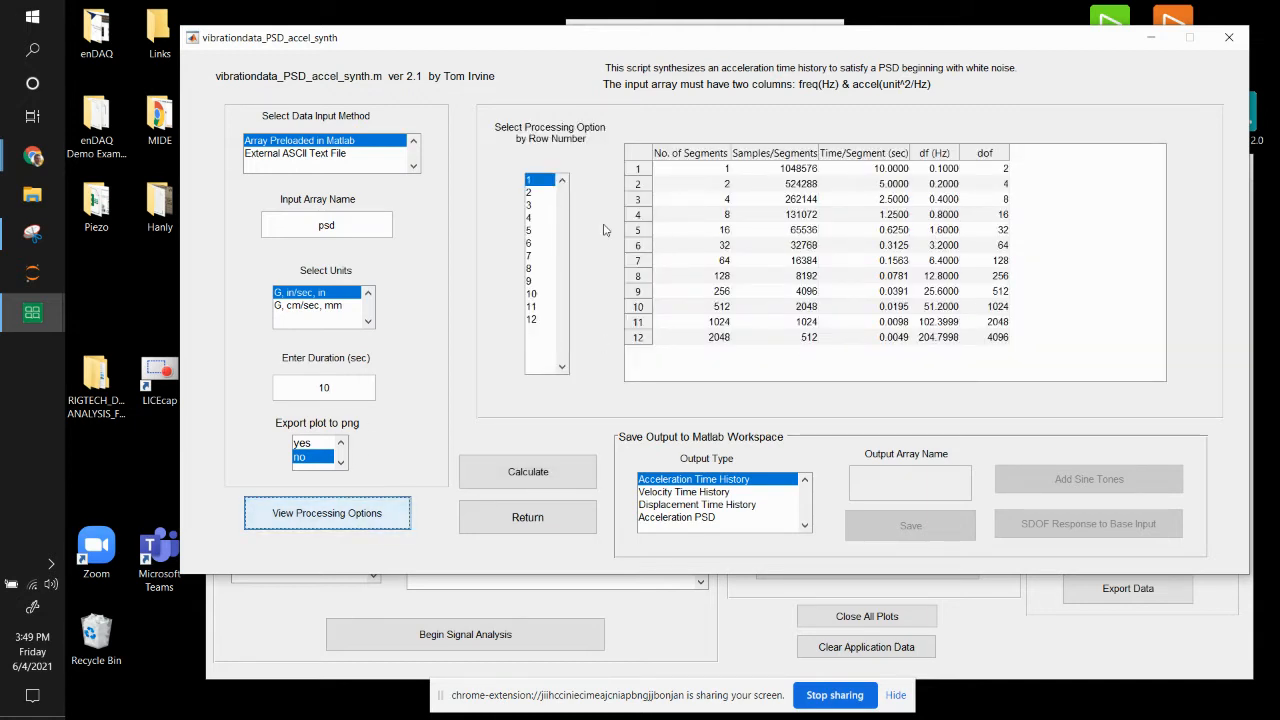
{"action": "left_click", "coordinate": [540, 216]}
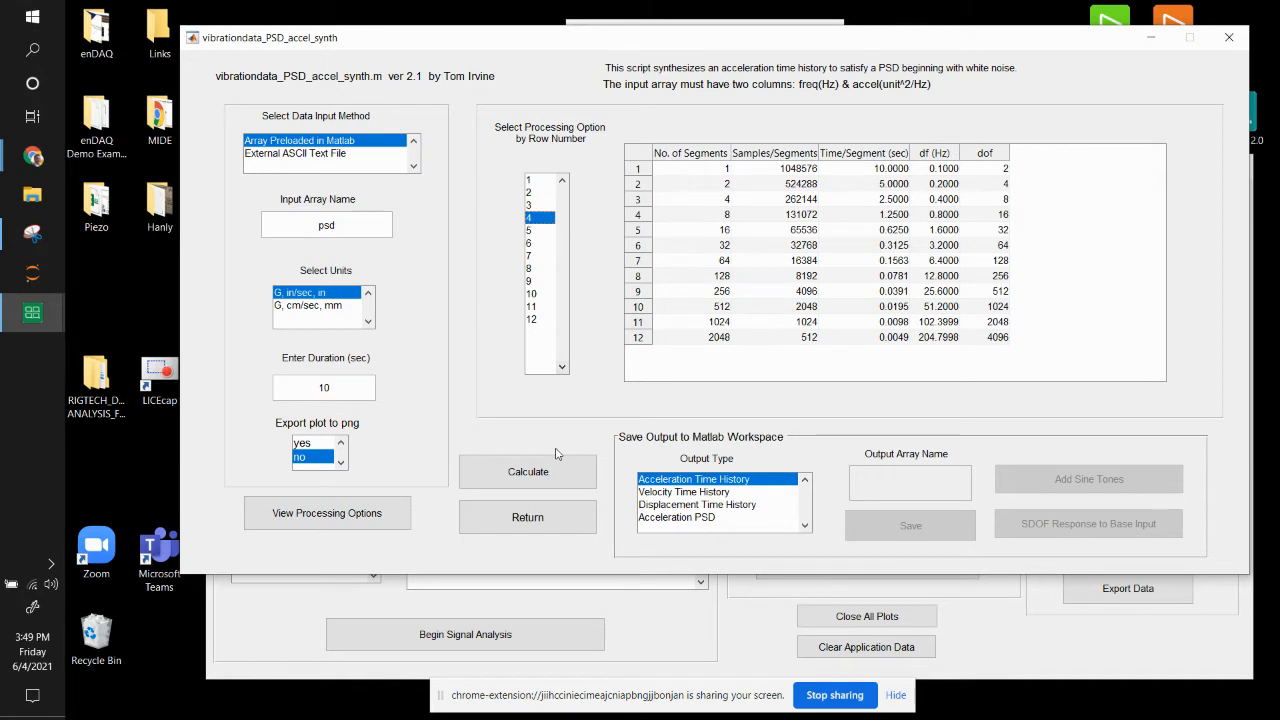
{"action": "mouse_move", "coordinate": [376, 500]}
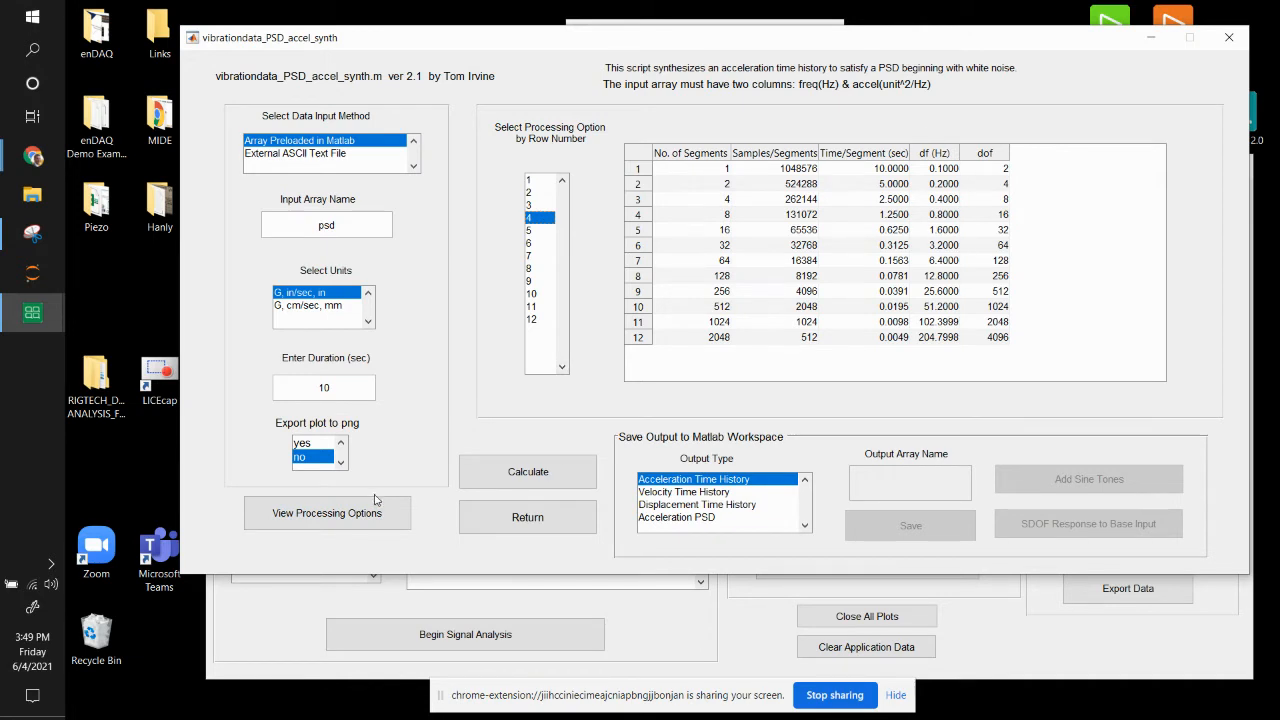
Step: Select processing option row 8 and calculate the synthesis, giving a 7.28 G rms PSD comparison
{"action": "left_click", "coordinate": [528, 472]}
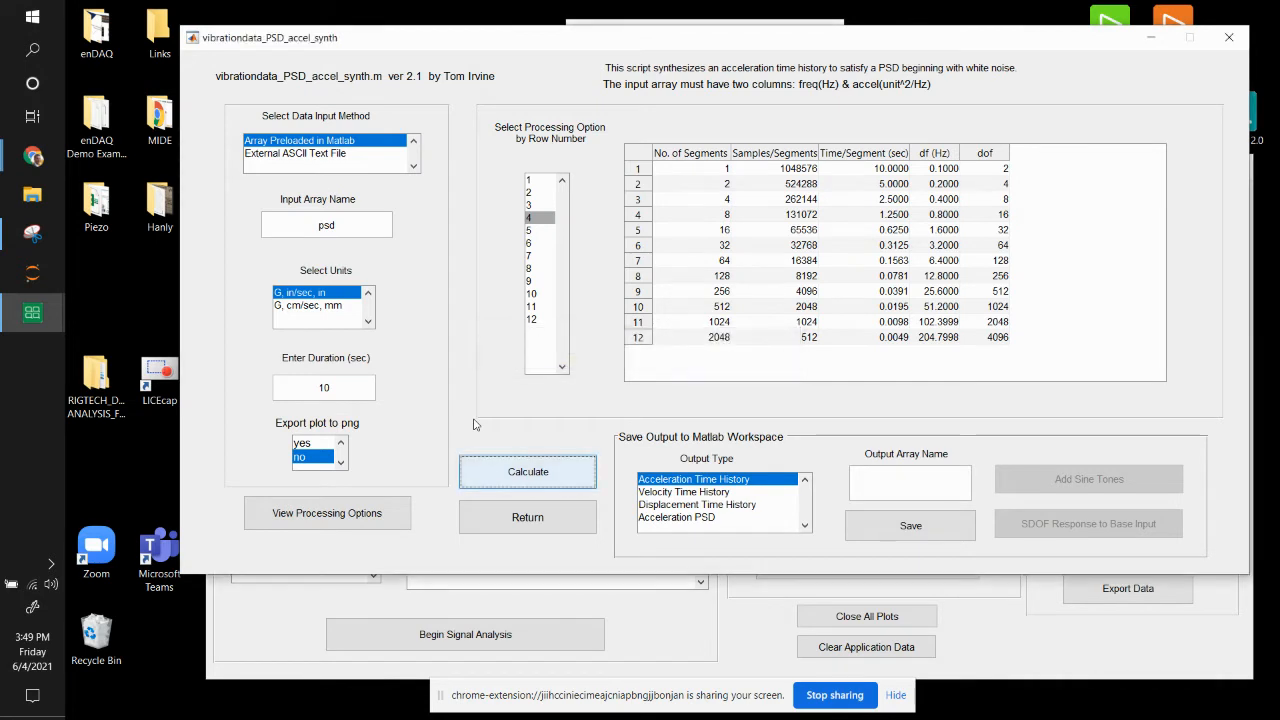
{"action": "left_click", "coordinate": [528, 472]}
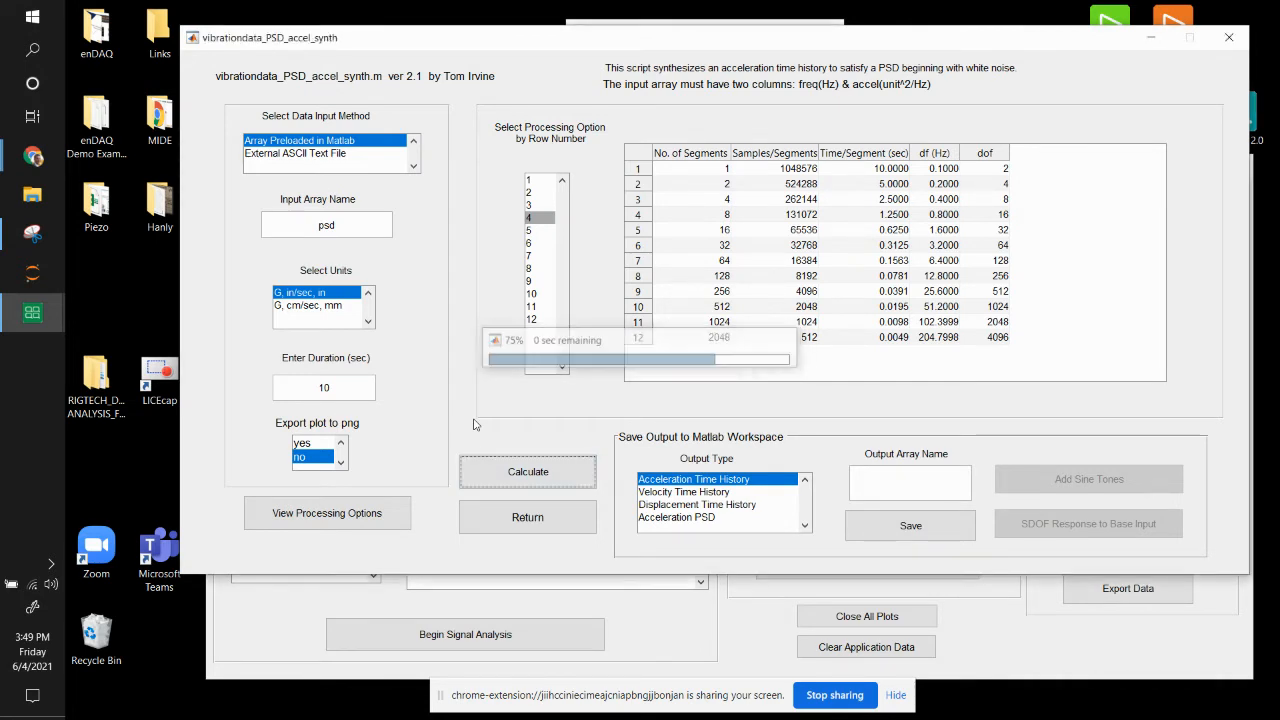
{"action": "left_click", "coordinate": [528, 472]}
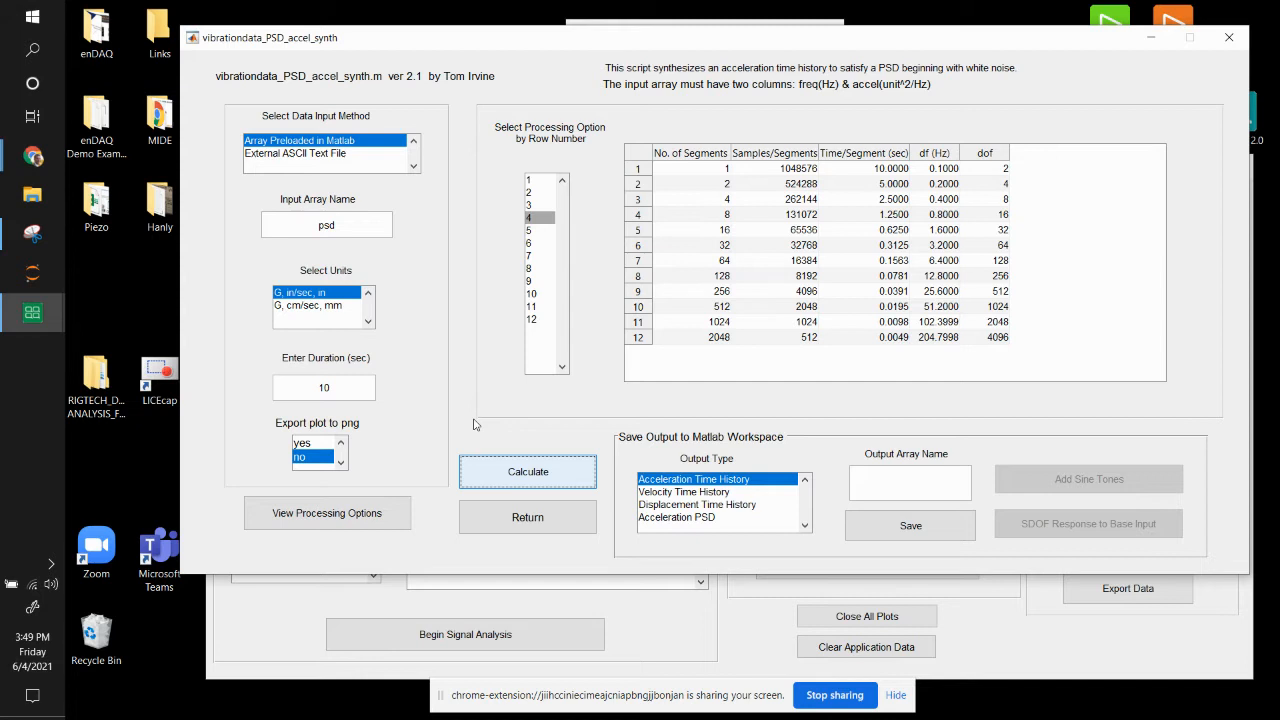
{"action": "left_click", "coordinate": [528, 472]}
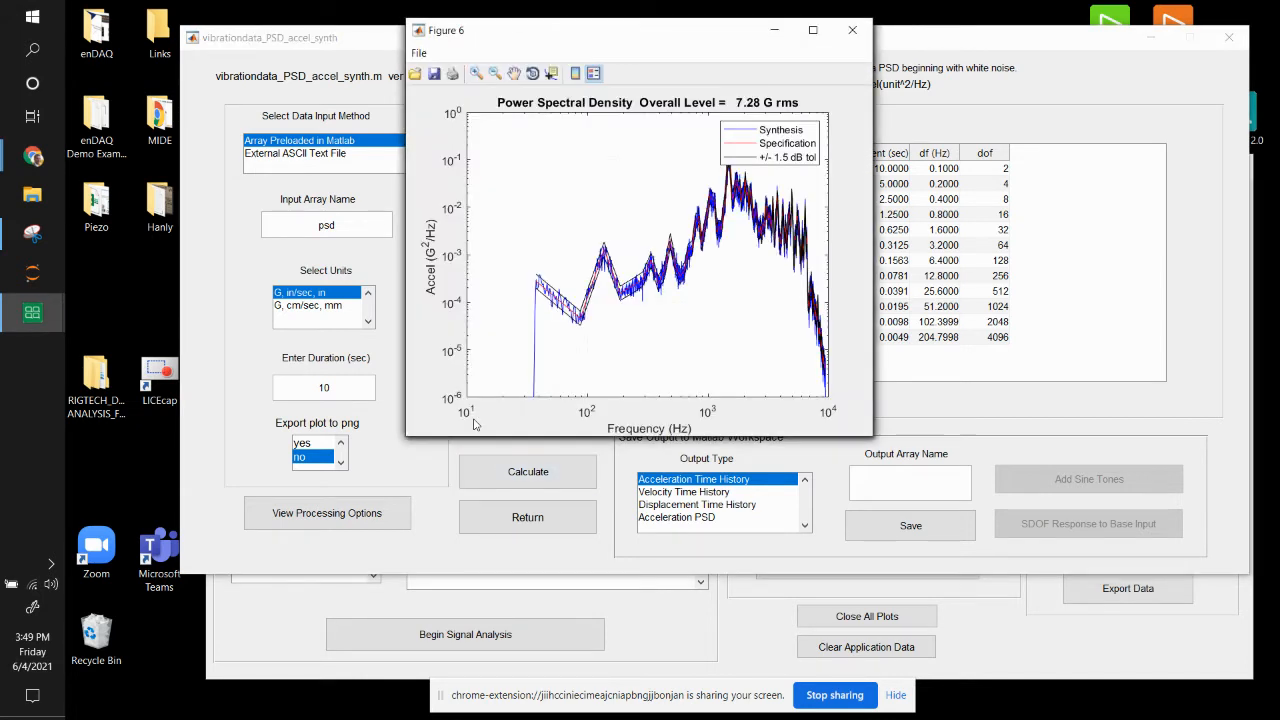
{"action": "mouse_move", "coordinate": [644, 32]}
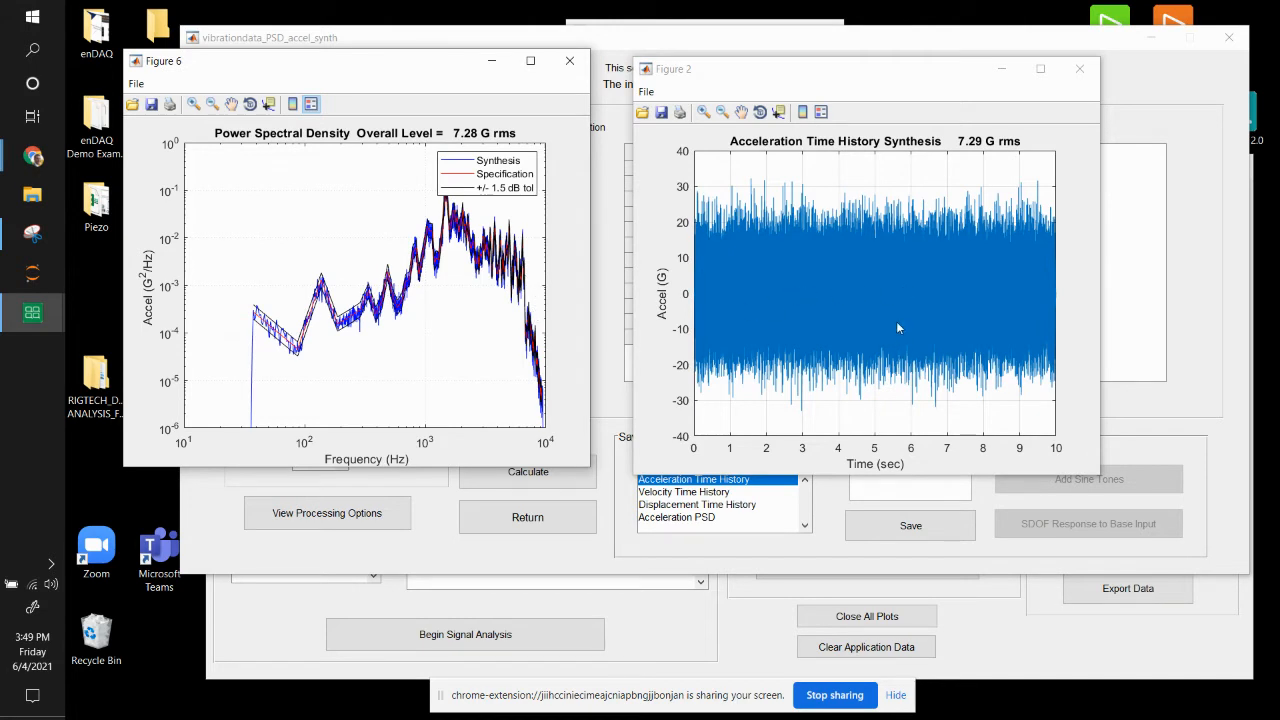
{"action": "mouse_move", "coordinate": [1162, 408]}
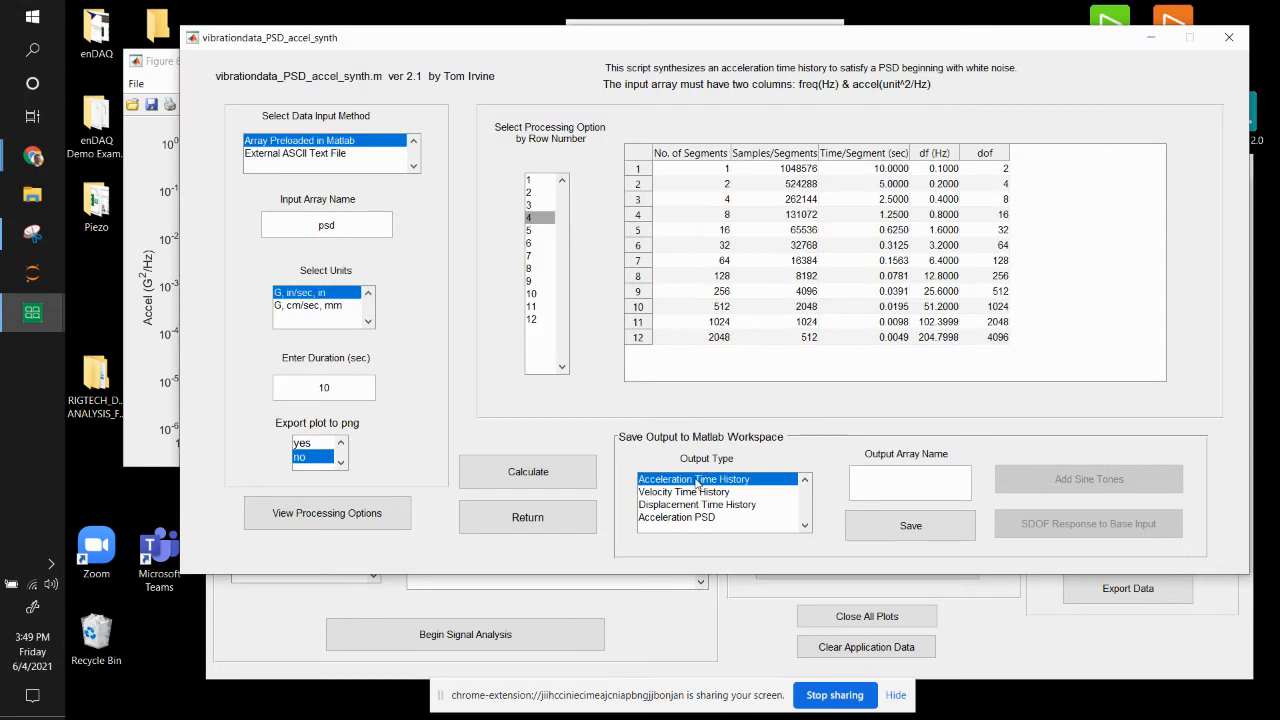
{"action": "mouse_move", "coordinate": [764, 474]}
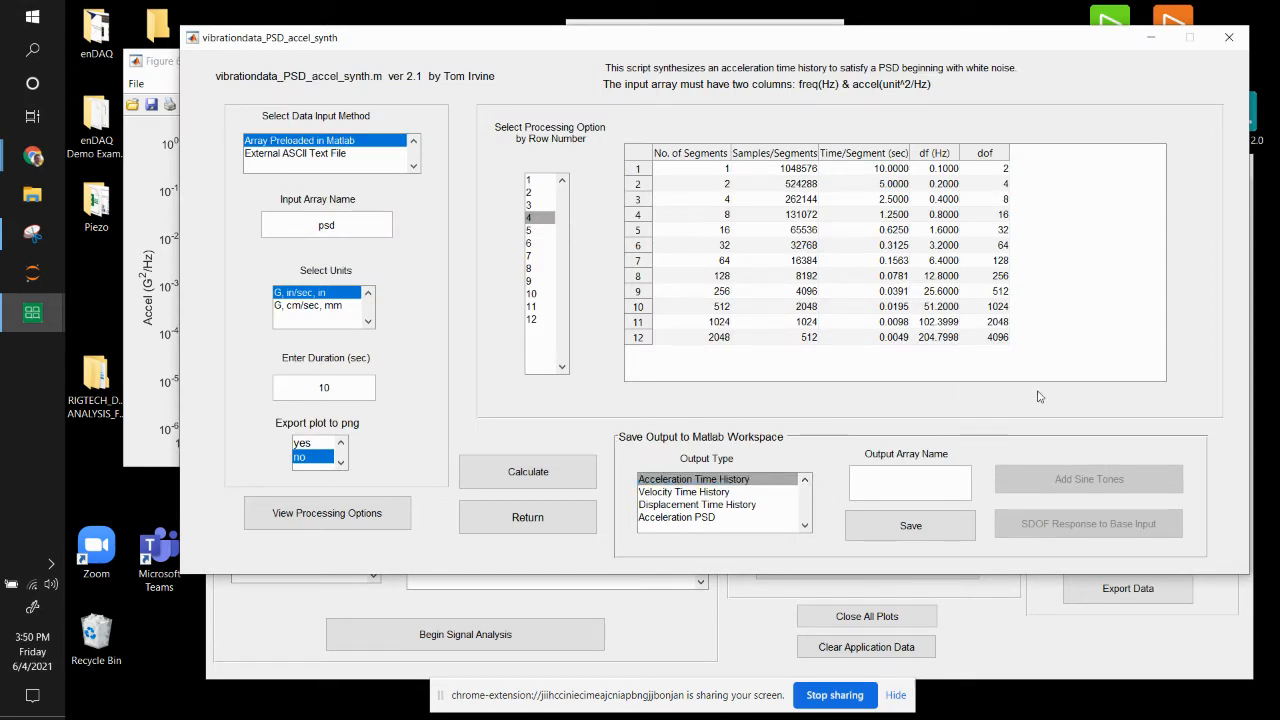
Step: Save the synthesized time history to the workspace as accel and show the Workspace window
{"action": "type", "text": "accel"}
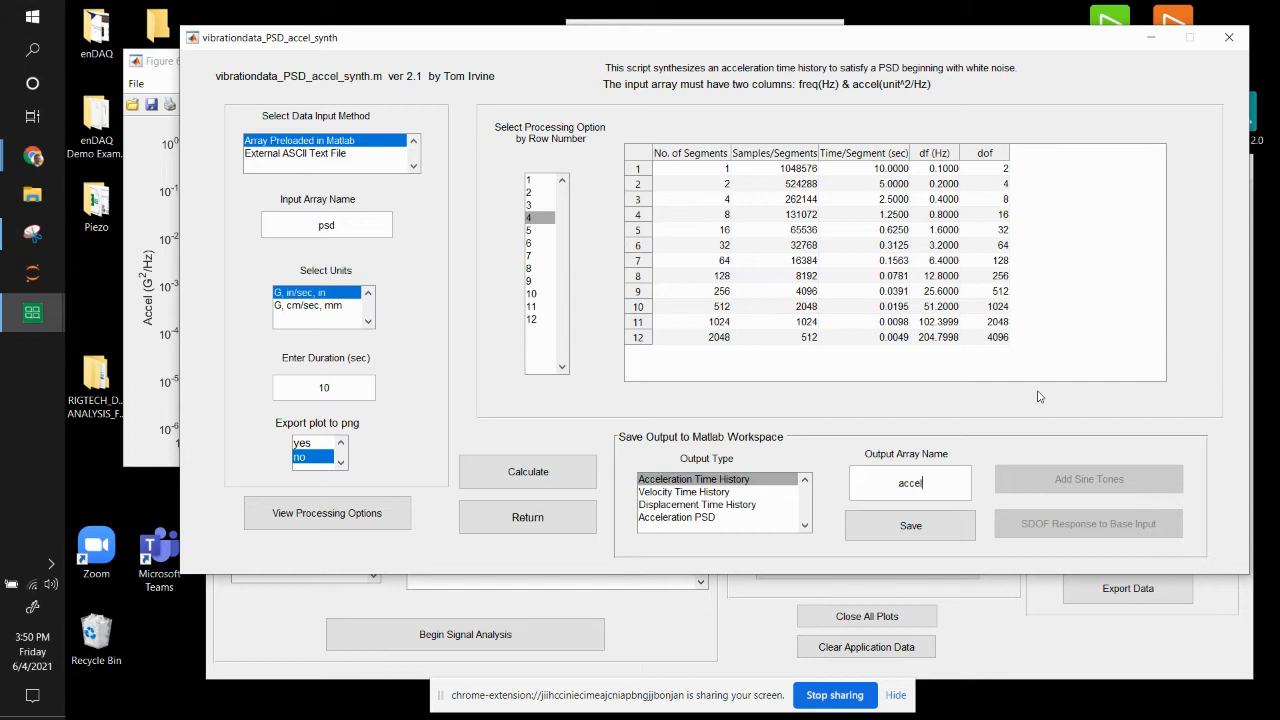
{"action": "left_click", "coordinate": [908, 524]}
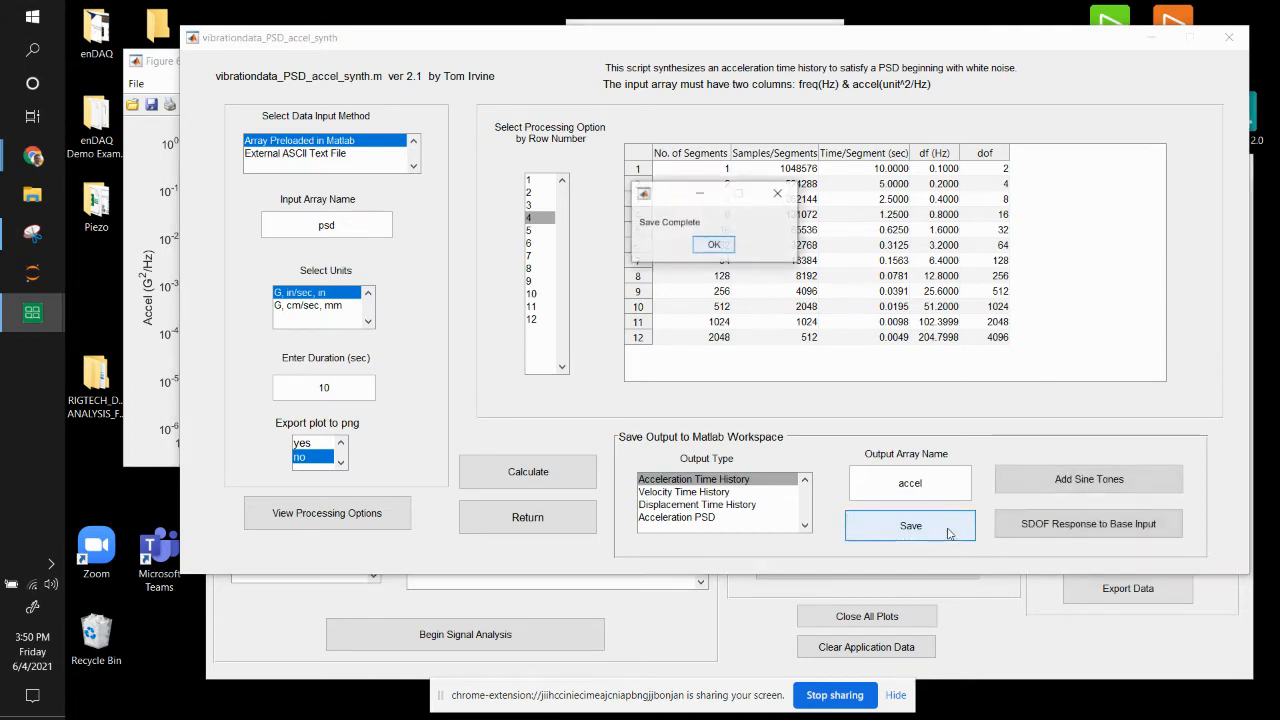
{"action": "left_click", "coordinate": [714, 244]}
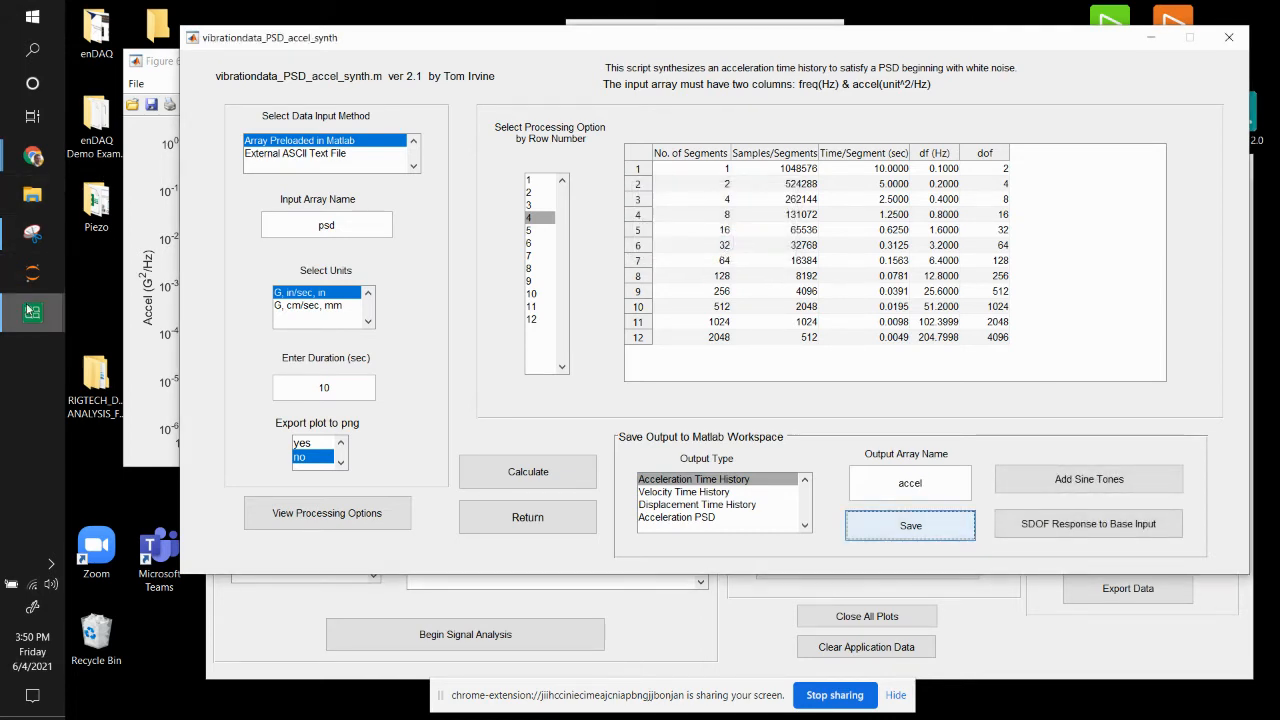
{"action": "left_click", "coordinate": [910, 524]}
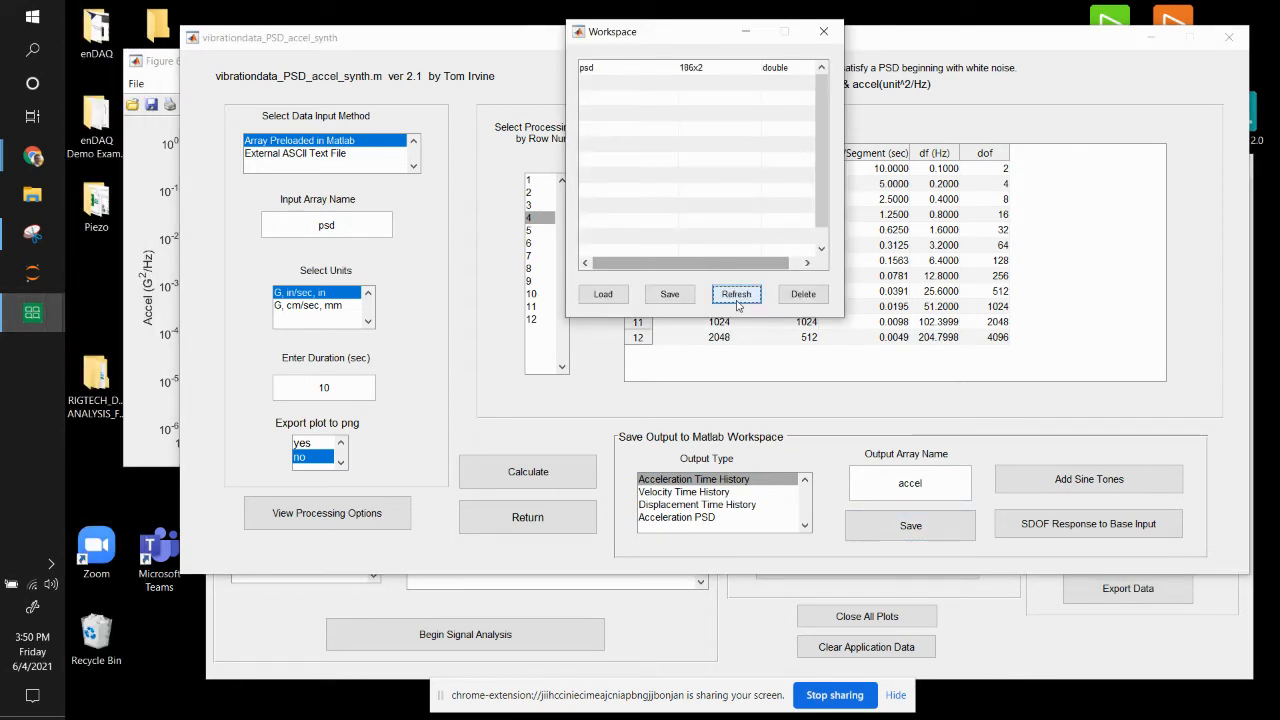
Step: Refresh the Workspace list to show accel as 1048576x2, then close it
{"action": "left_click", "coordinate": [736, 292]}
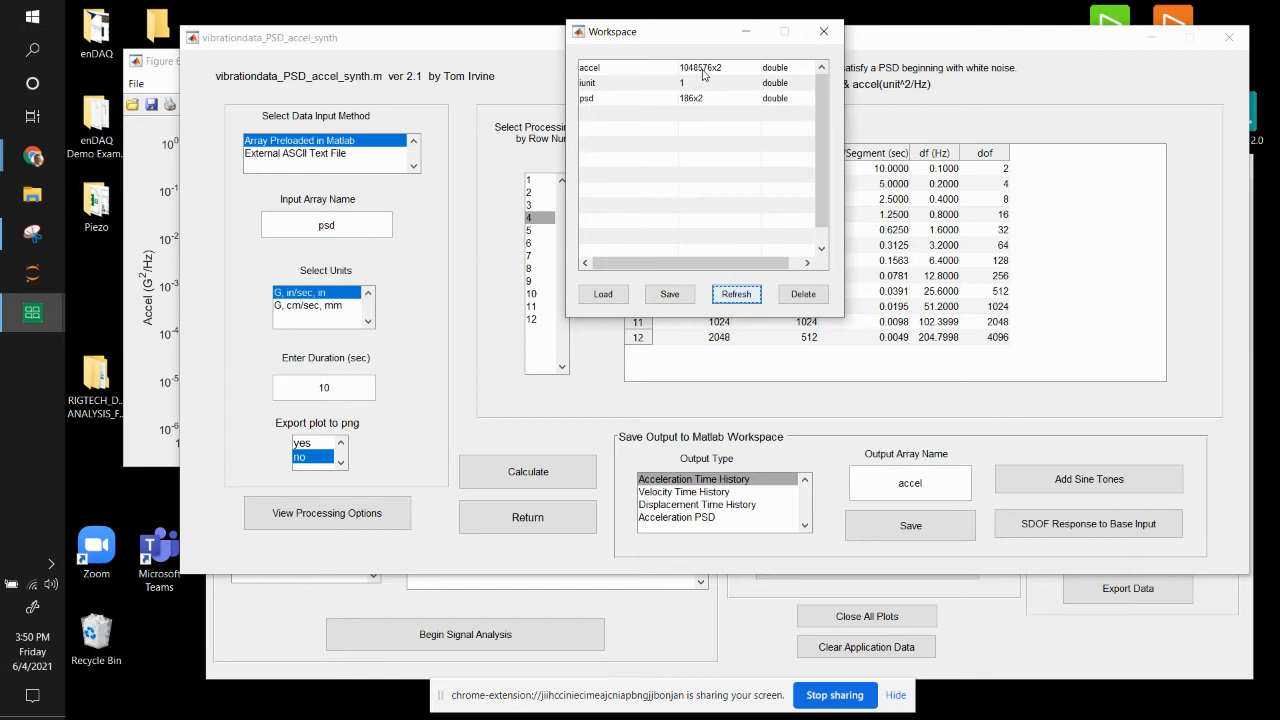
{"action": "left_click", "coordinate": [824, 32]}
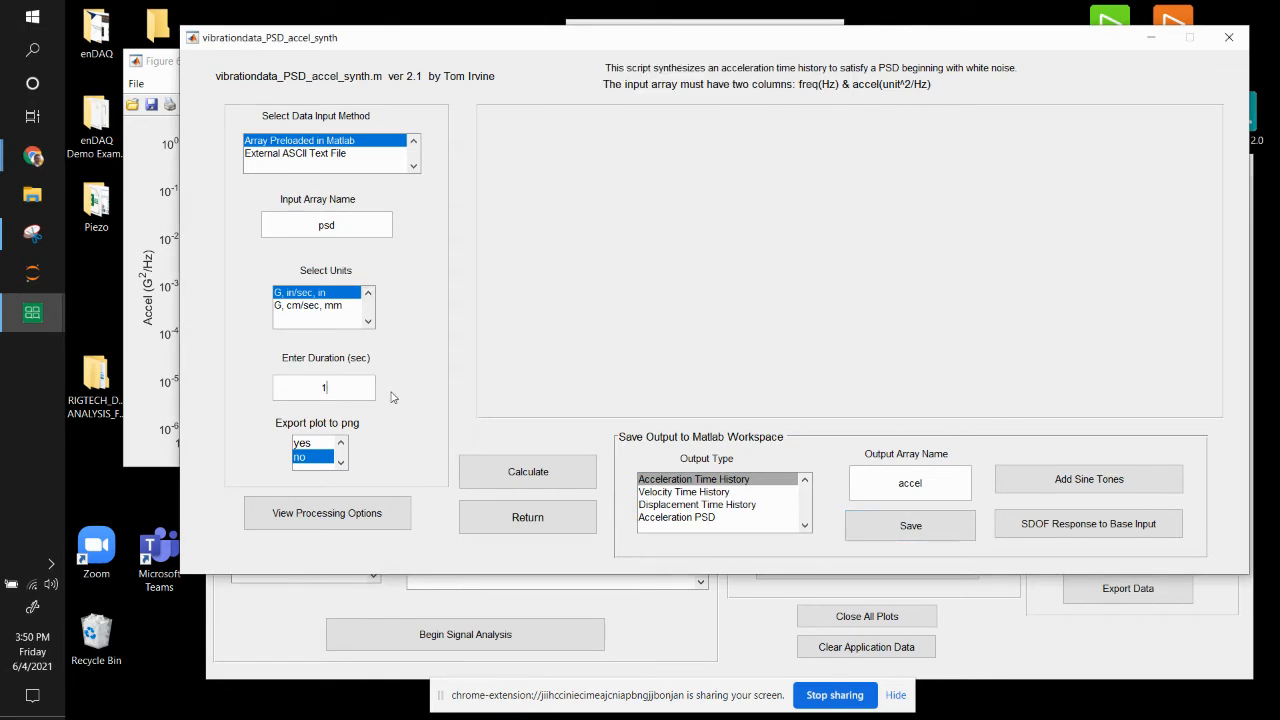
Step: Rerun the synthesis with option row 8, producing the PSD comparison and 7.29 G rms time history
{"action": "left_click", "coordinate": [328, 512]}
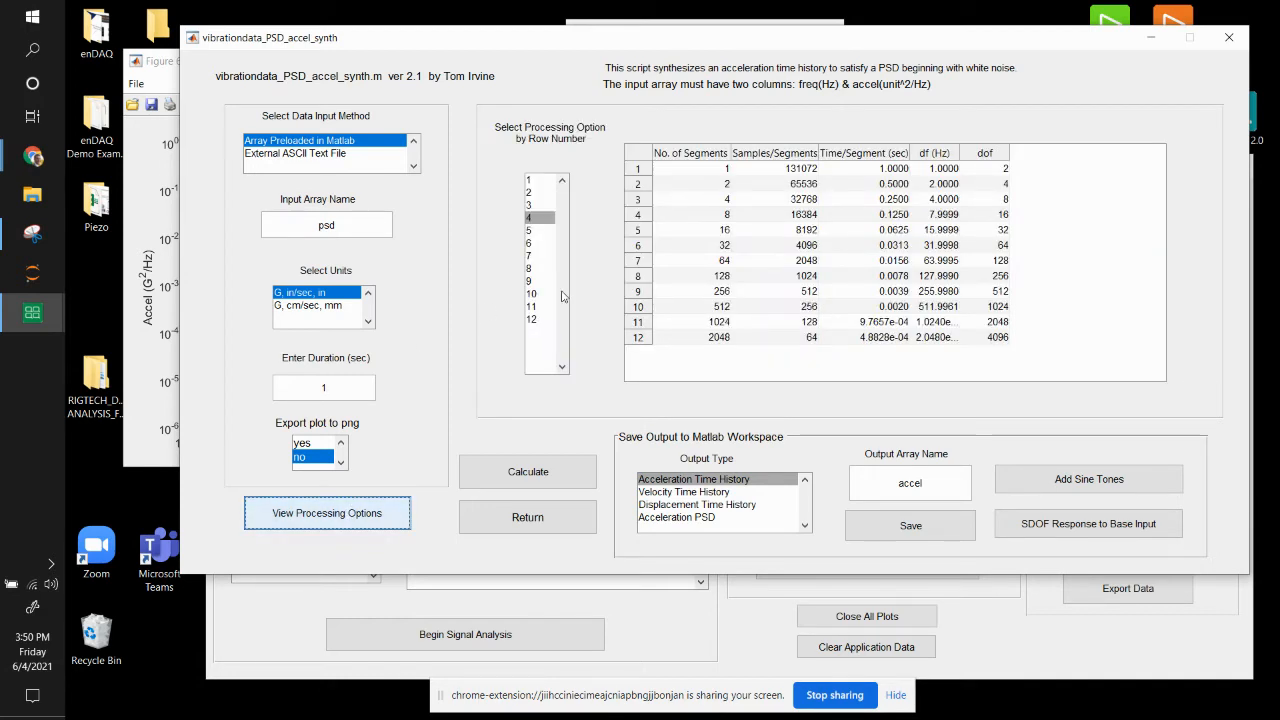
{"action": "left_click", "coordinate": [528, 472]}
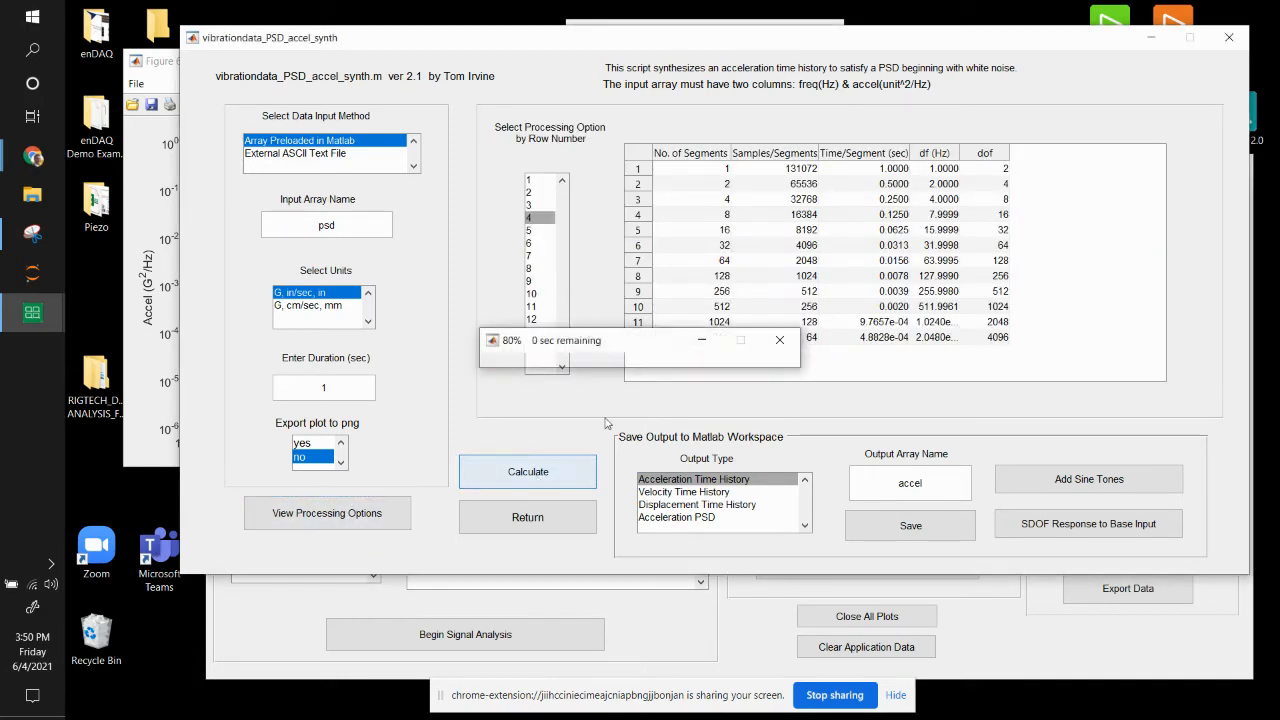
{"action": "left_click", "coordinate": [528, 472]}
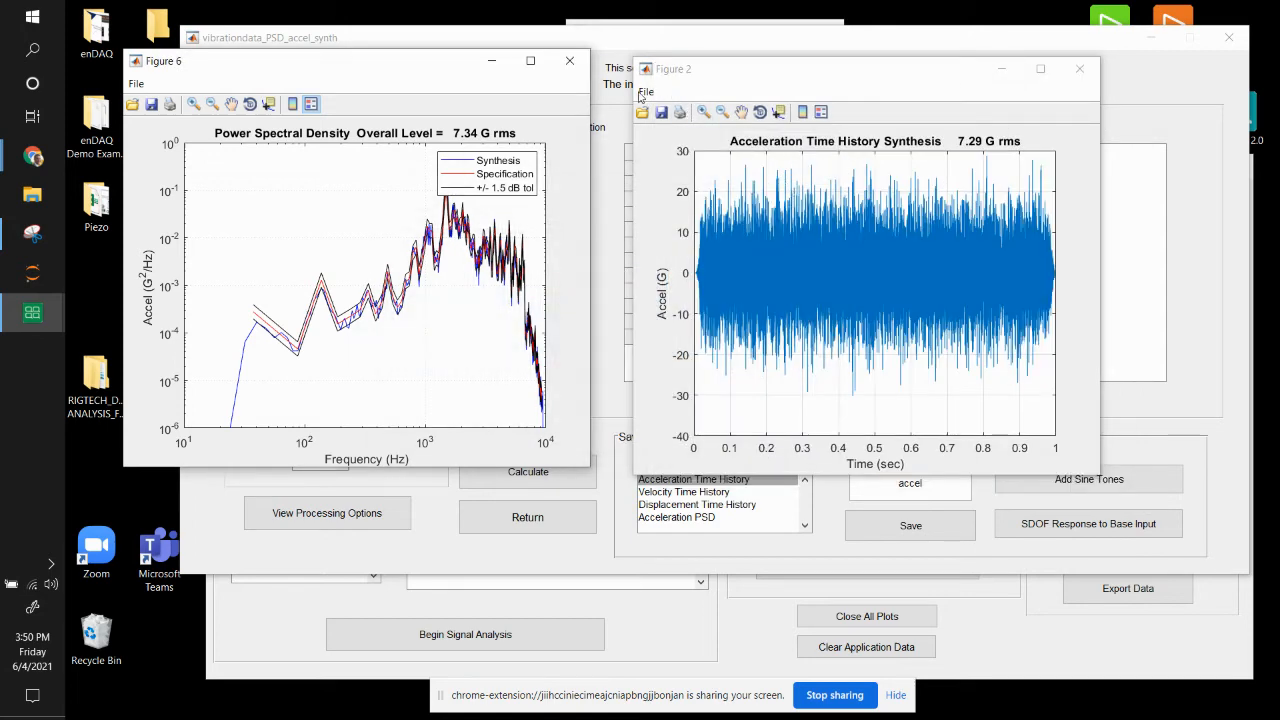
{"action": "mouse_move", "coordinate": [260, 290]}
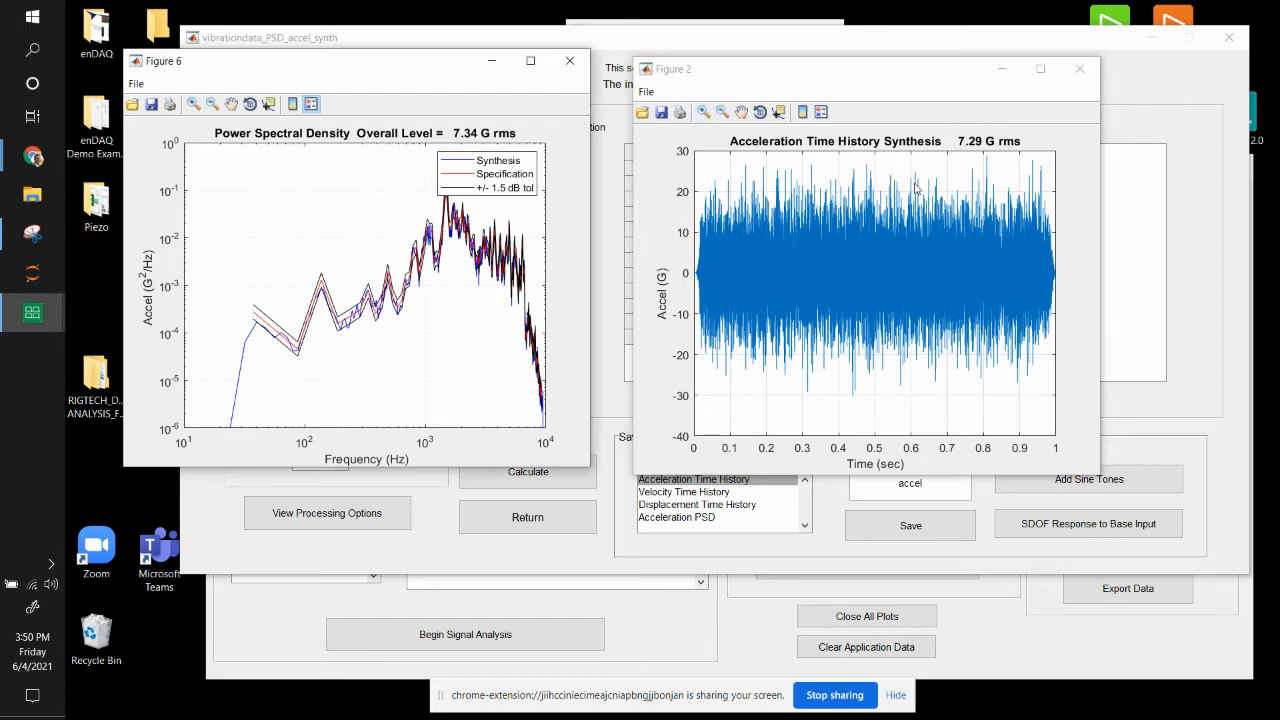
{"action": "left_click", "coordinate": [908, 524]}
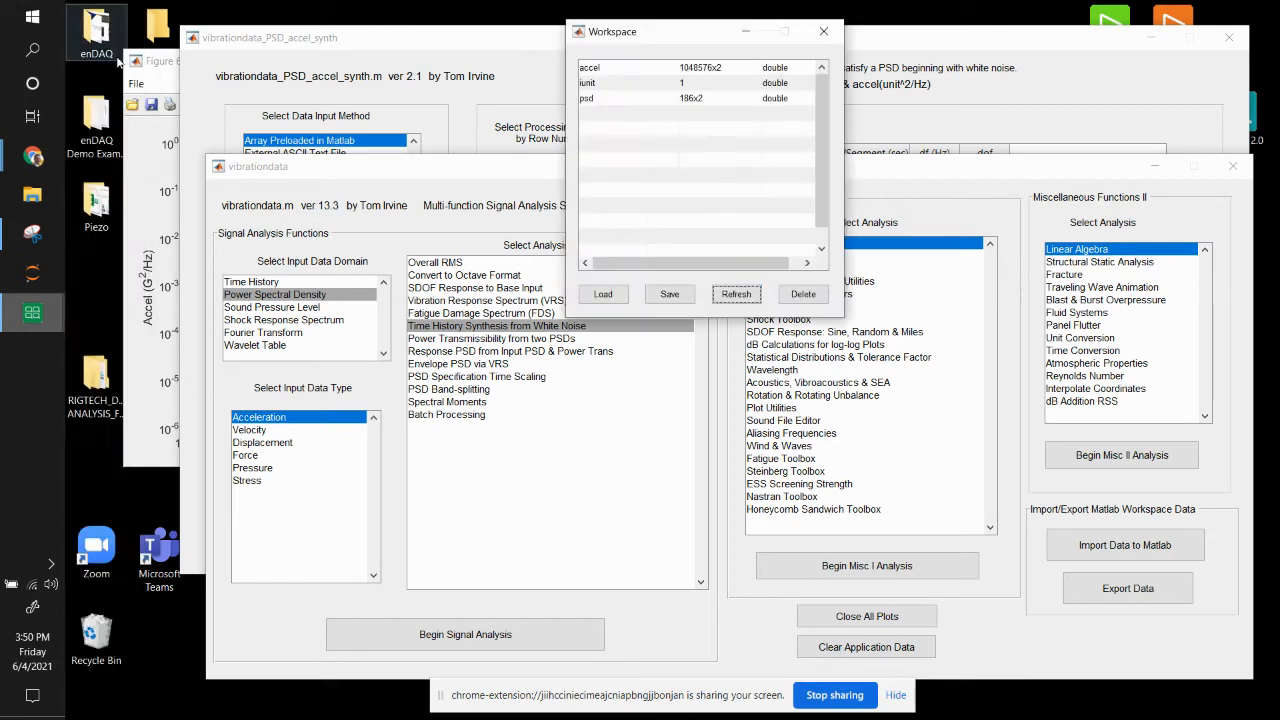
Step: Refresh the workspace to list accel as 131072x2 and start the Export Data tool
{"action": "left_click", "coordinate": [736, 292]}
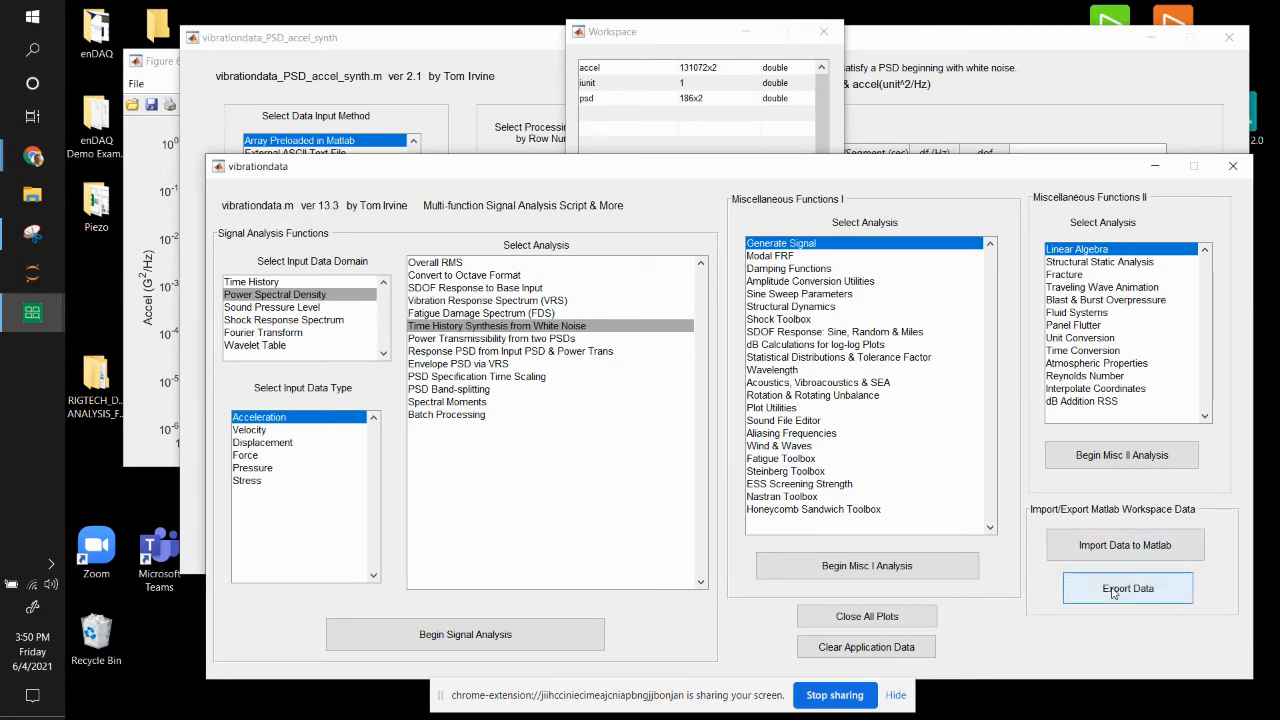
{"action": "left_click", "coordinate": [1128, 588]}
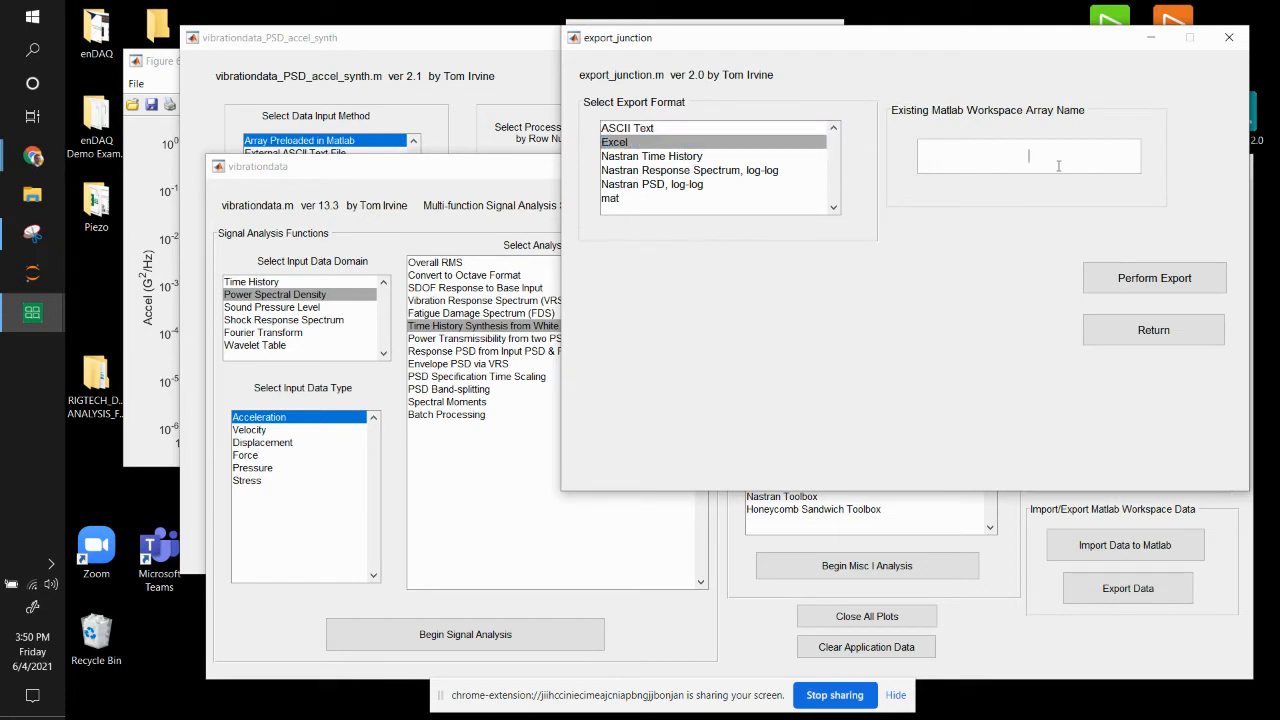
Step: Export the accel array to Excel as white-noise, showing 7.34 RMS over 131072 points
{"action": "type", "text": "accel"}
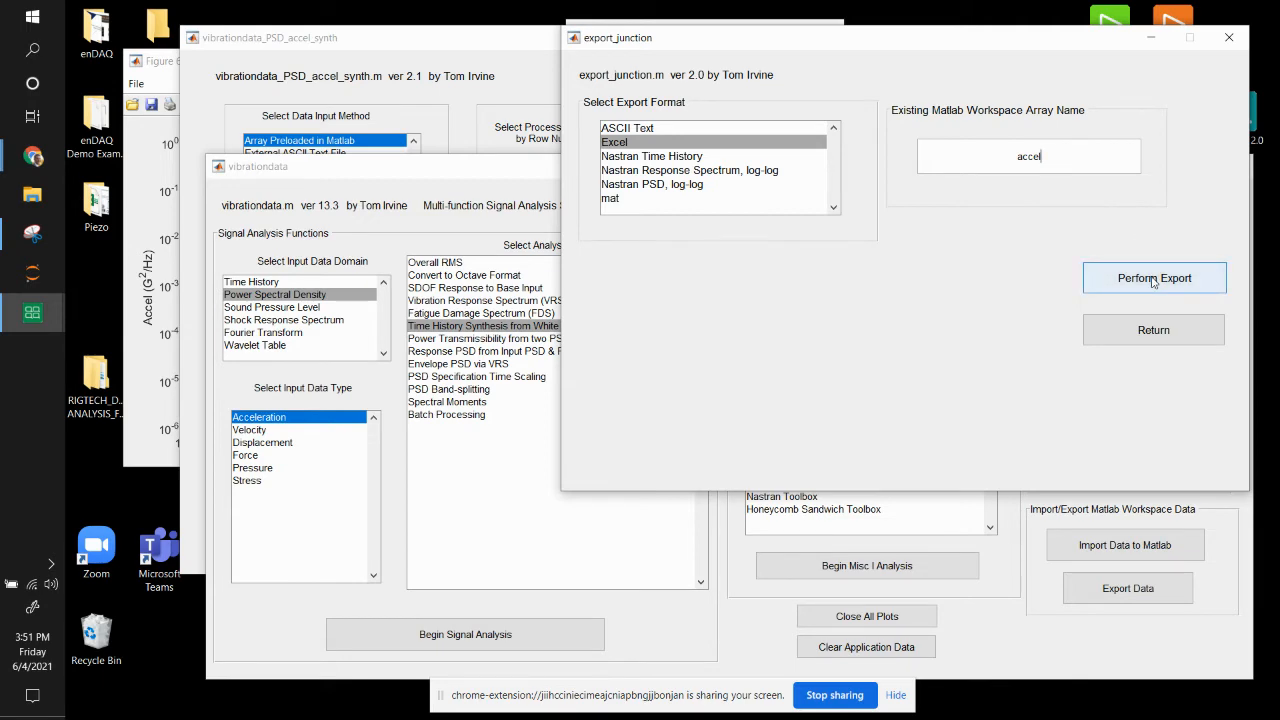
{"action": "left_click", "coordinate": [1152, 278]}
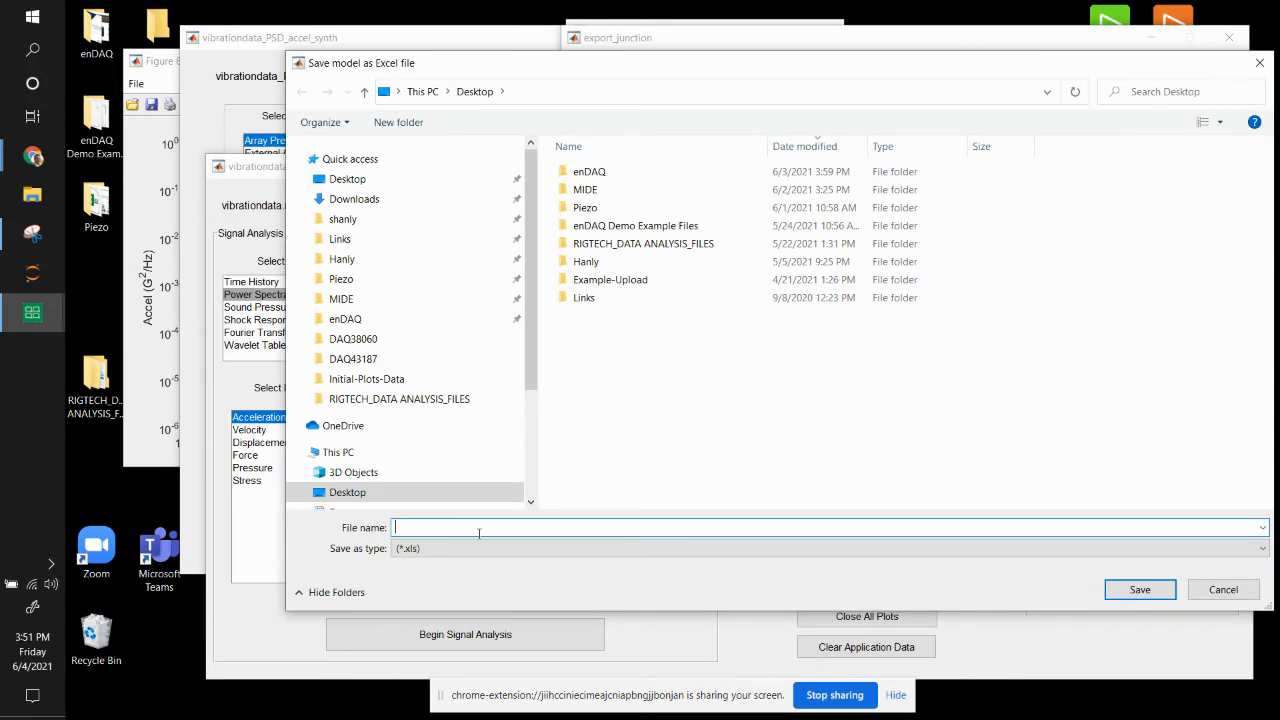
{"action": "type", "text": "white-nois"}
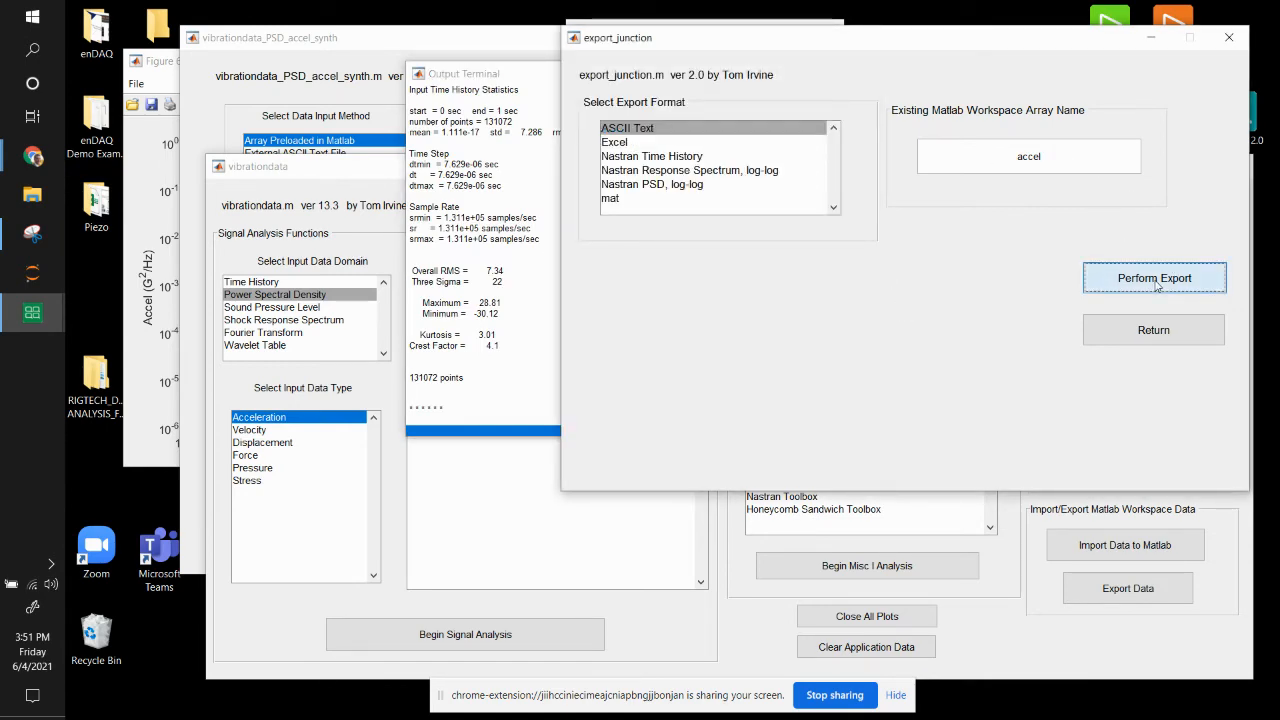
Step: Export accel as ASCII text and save it to the Desktop as white-noise.csv
{"action": "left_click", "coordinate": [1154, 276]}
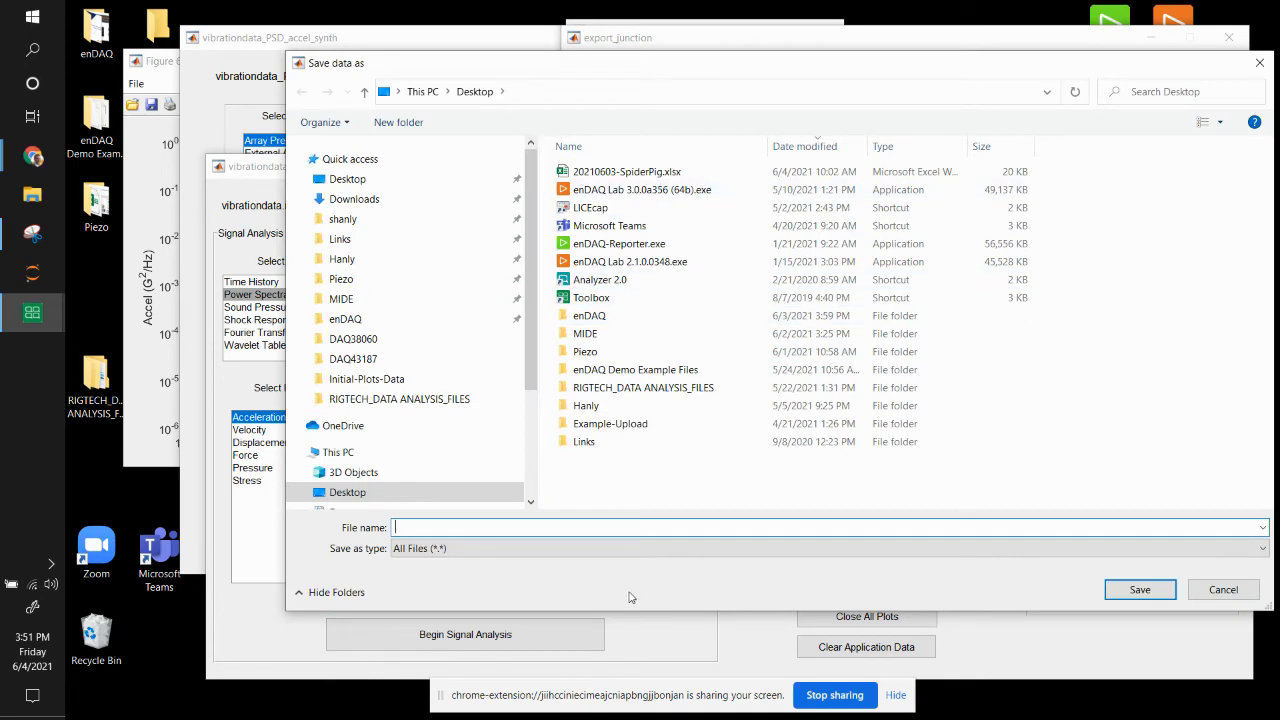
{"action": "type", "text": "accel"}
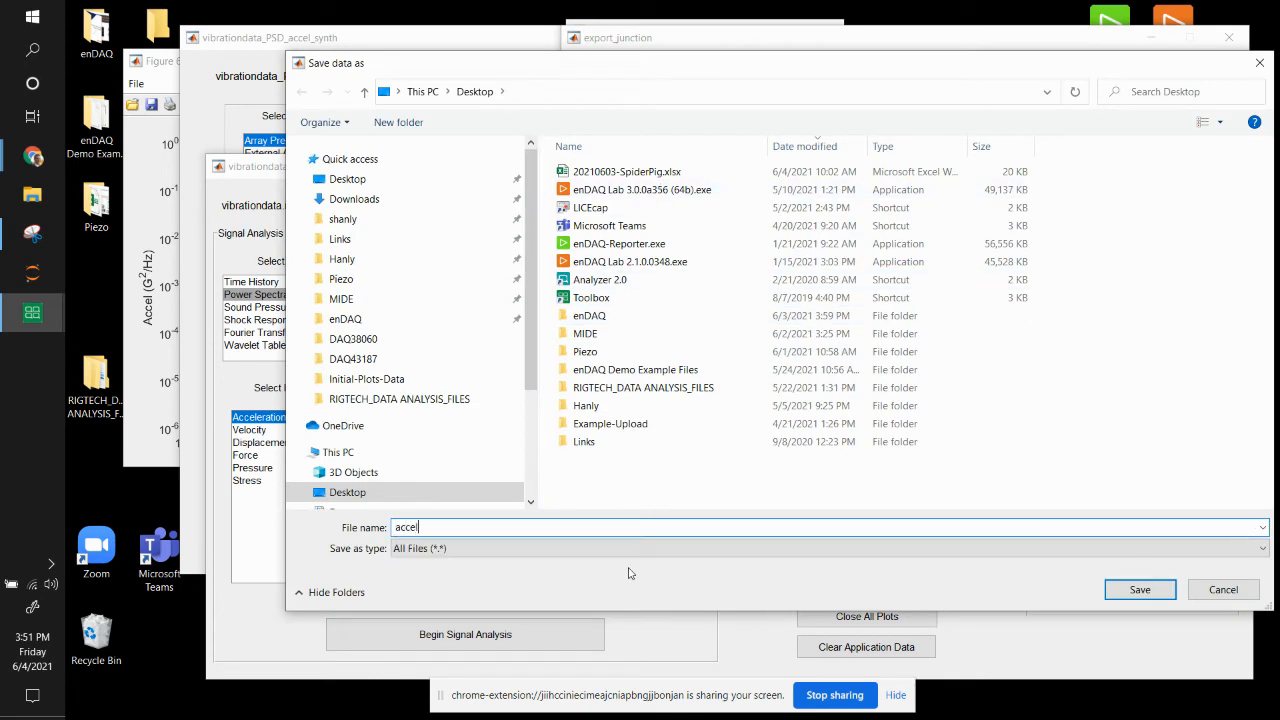
{"action": "type", "text": ".csv"}
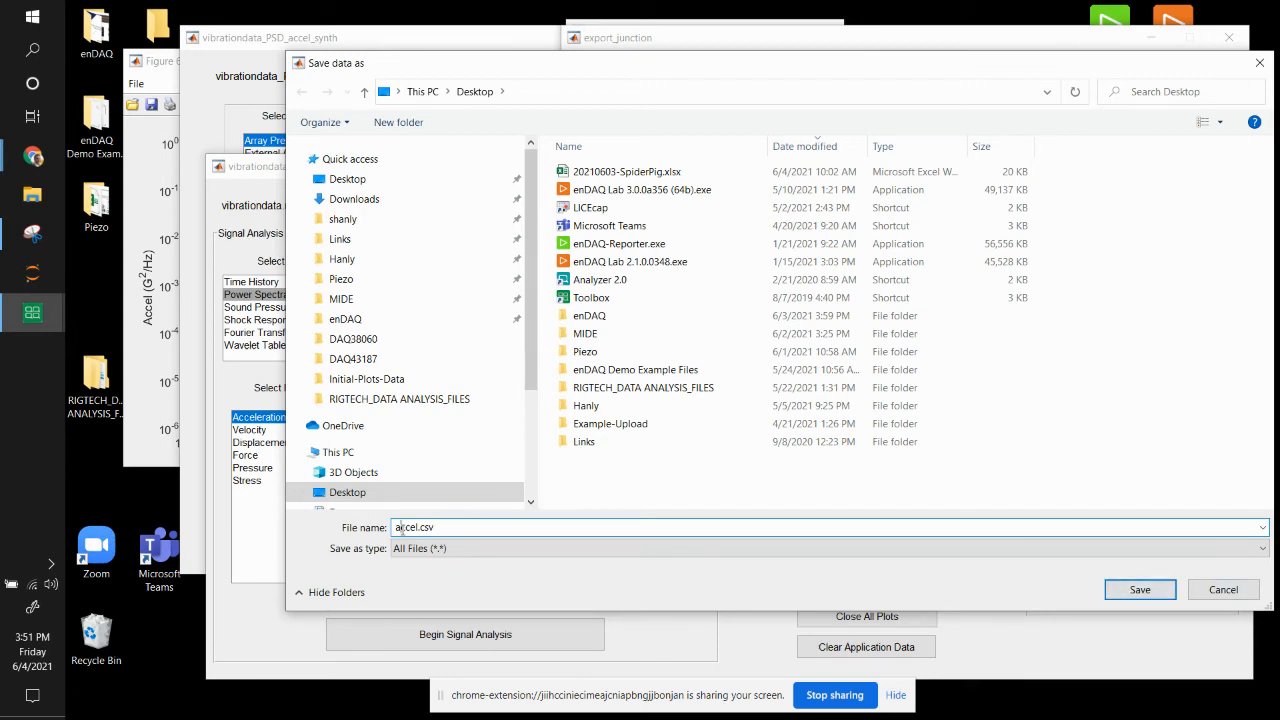
{"action": "type", "text": "white-n"}
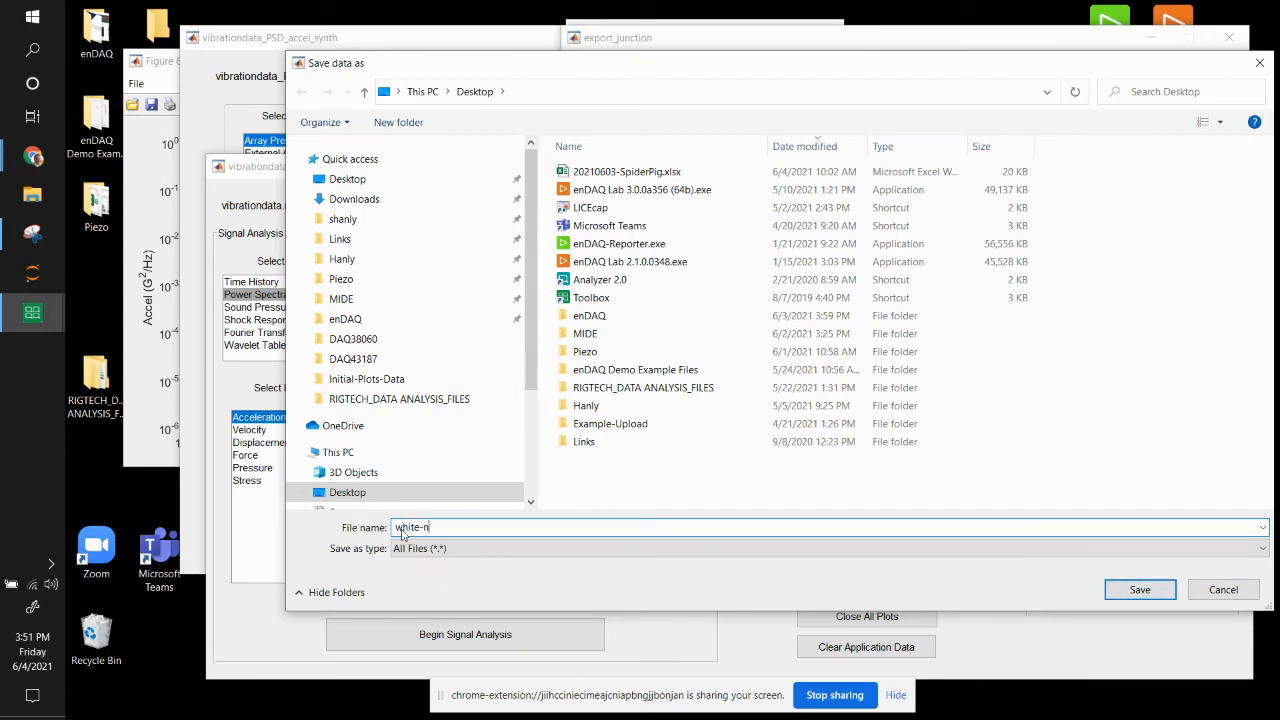
{"action": "left_click", "coordinate": [1140, 588]}
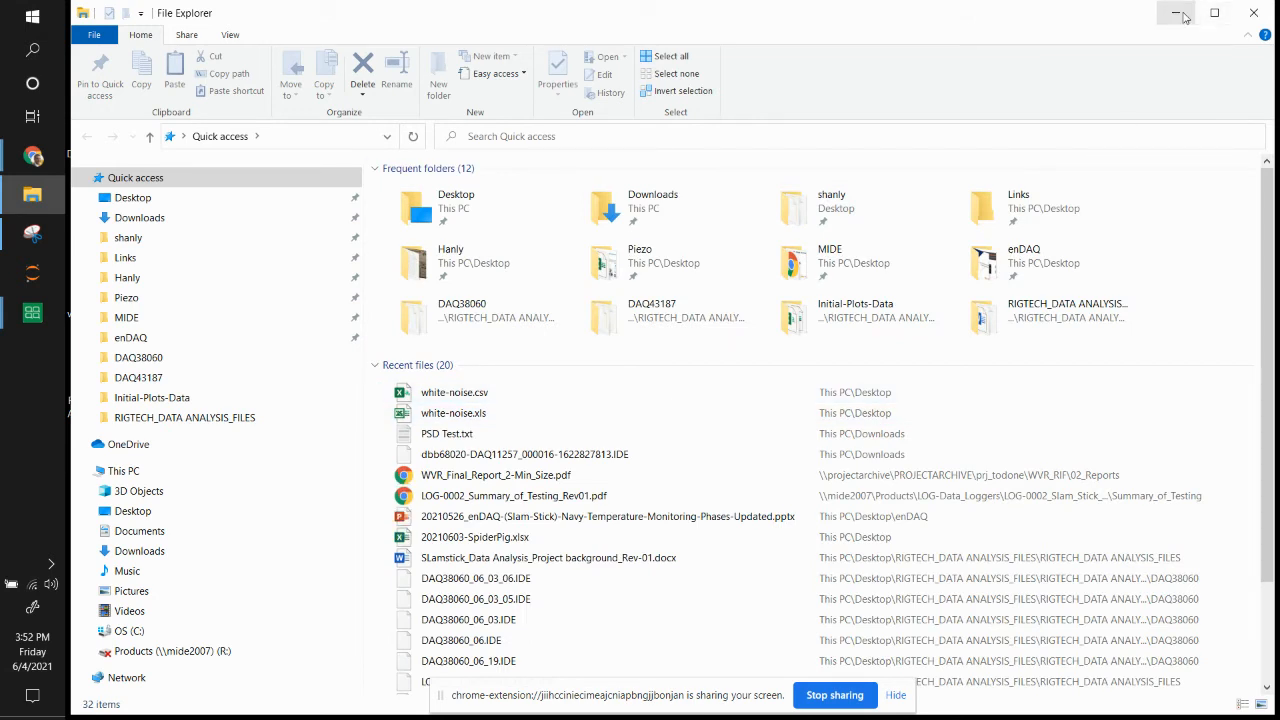
Step: Acknowledge the Export Complete notice and open white-noise.csv from the desktop in Excel
{"action": "left_click", "coordinate": [132, 198]}
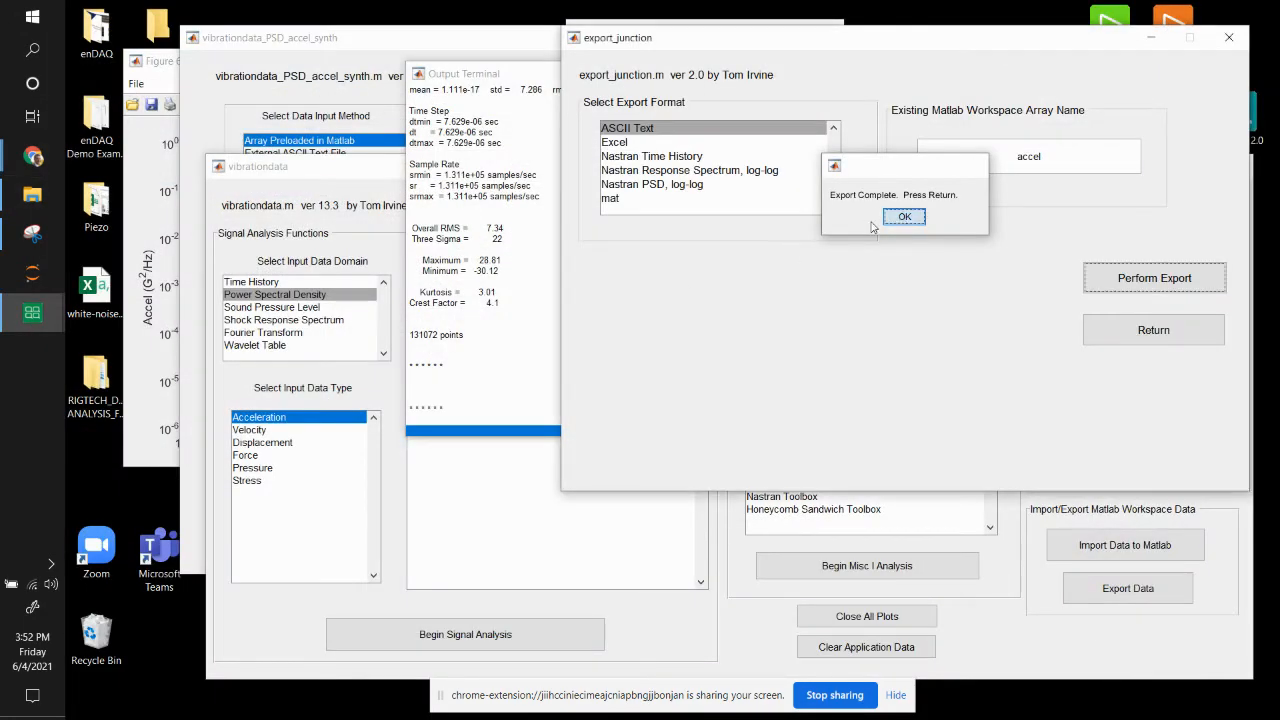
{"action": "left_click", "coordinate": [904, 216]}
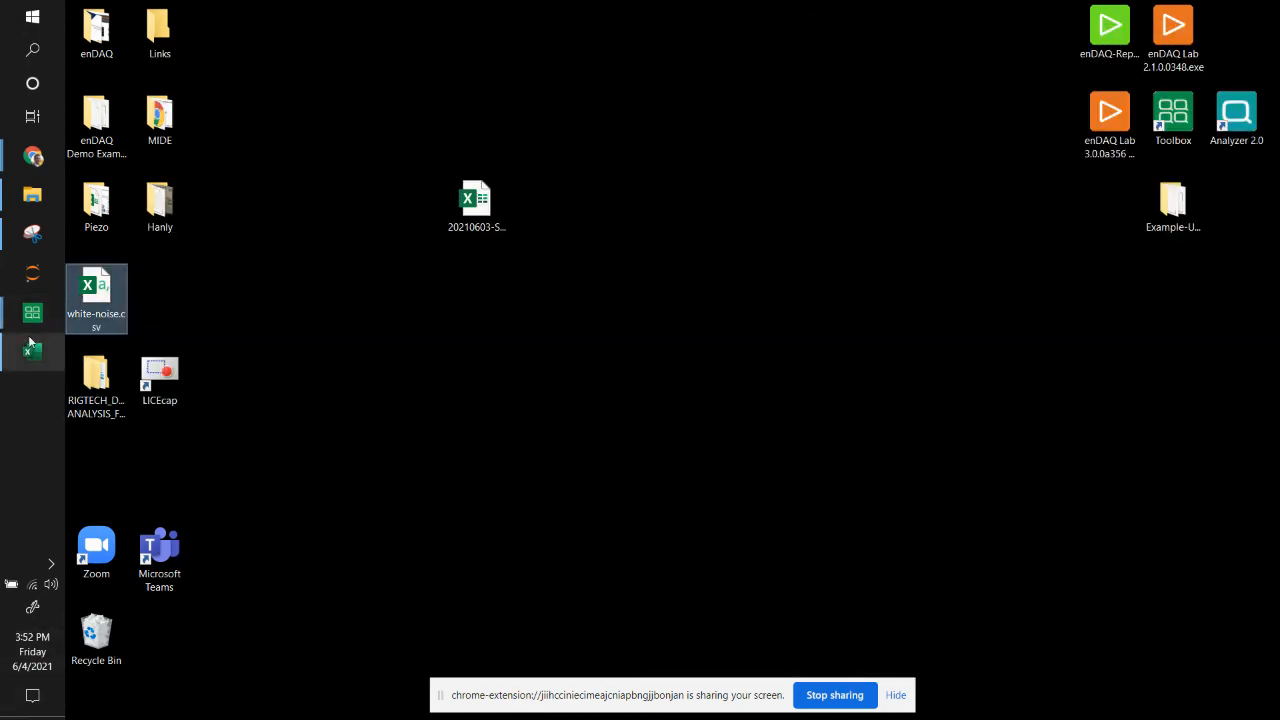
{"action": "double_click", "coordinate": [96, 296]}
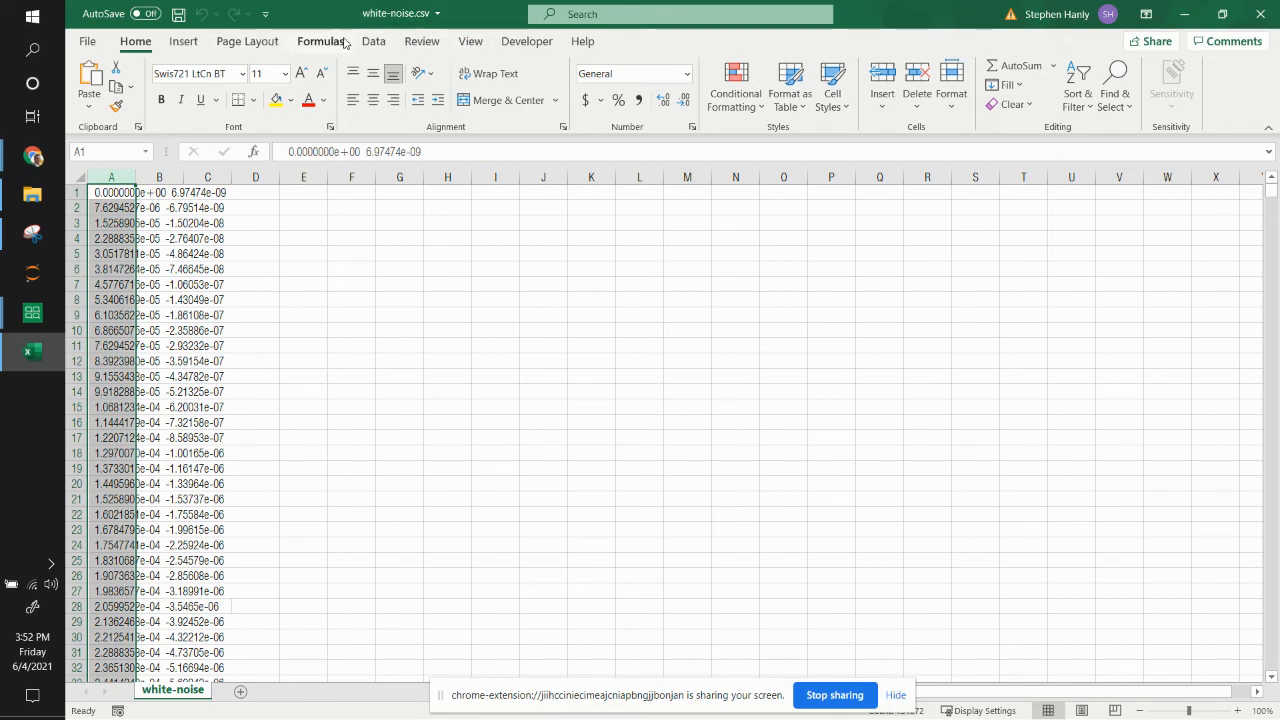
Step: Split the combined data into time and acceleration columns with Text to Columns, Fixed width
{"action": "left_click", "coordinate": [372, 40]}
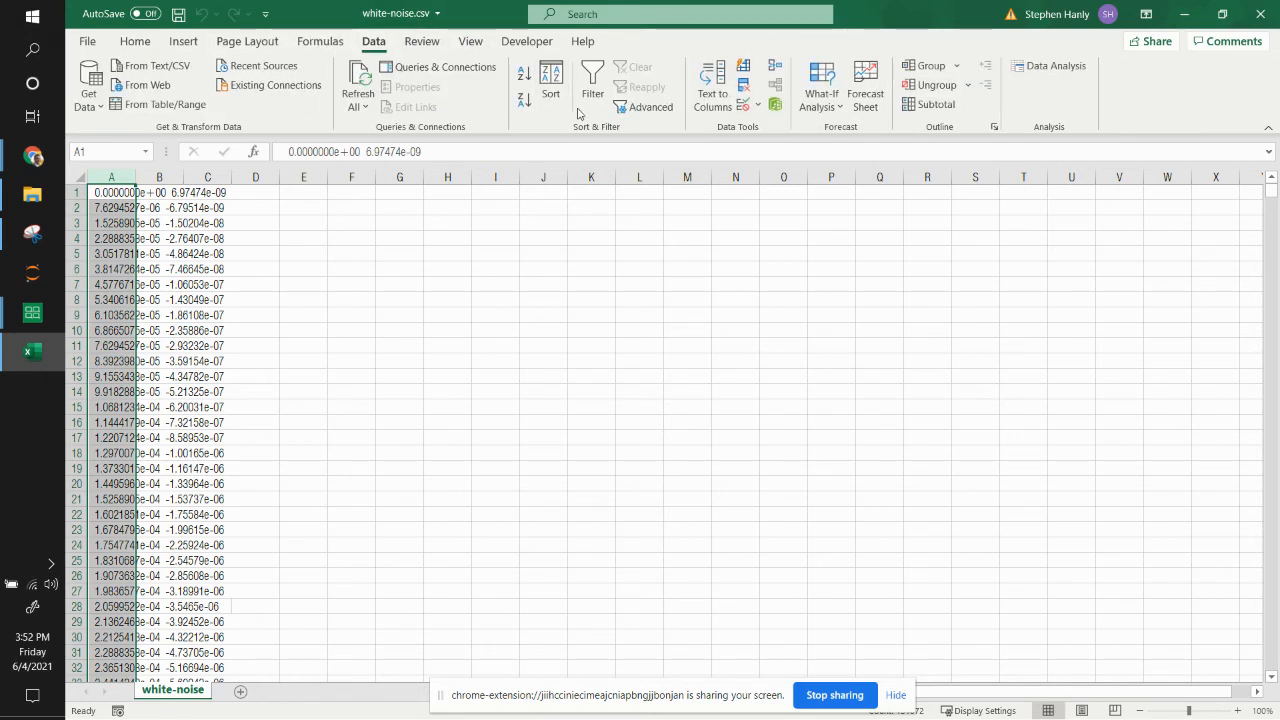
{"action": "left_click", "coordinate": [712, 84]}
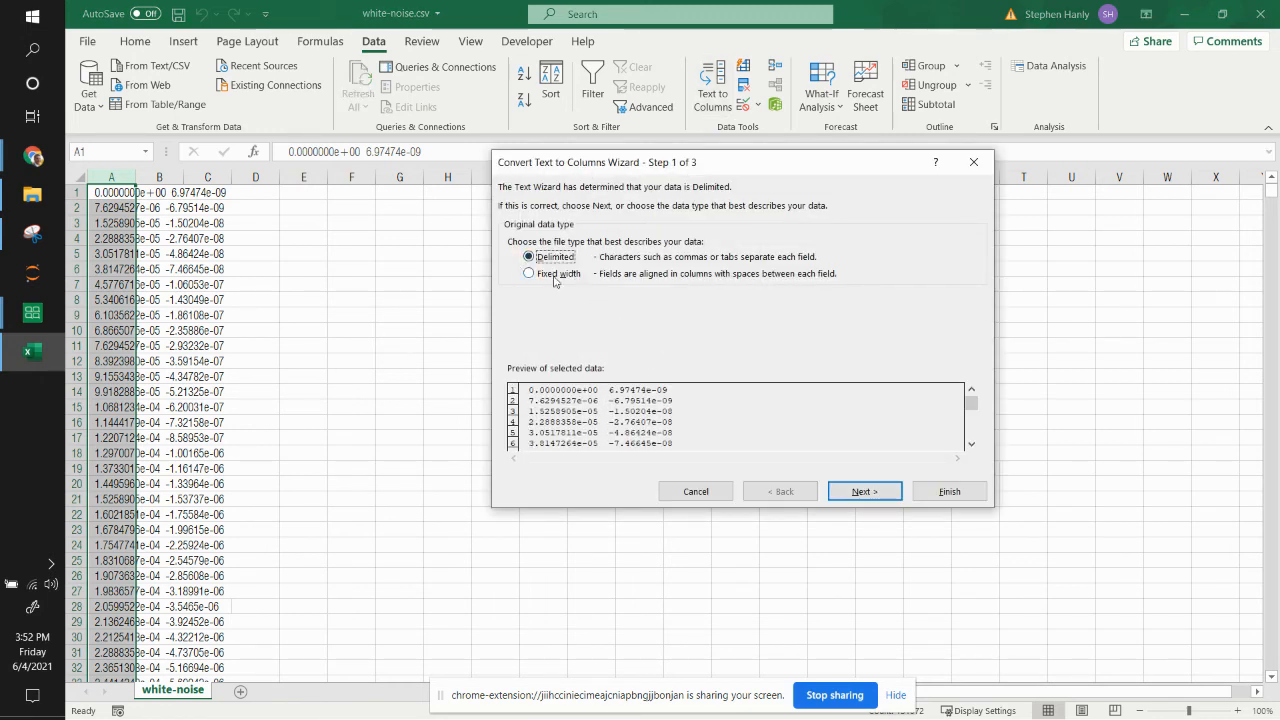
{"action": "left_click", "coordinate": [864, 492]}
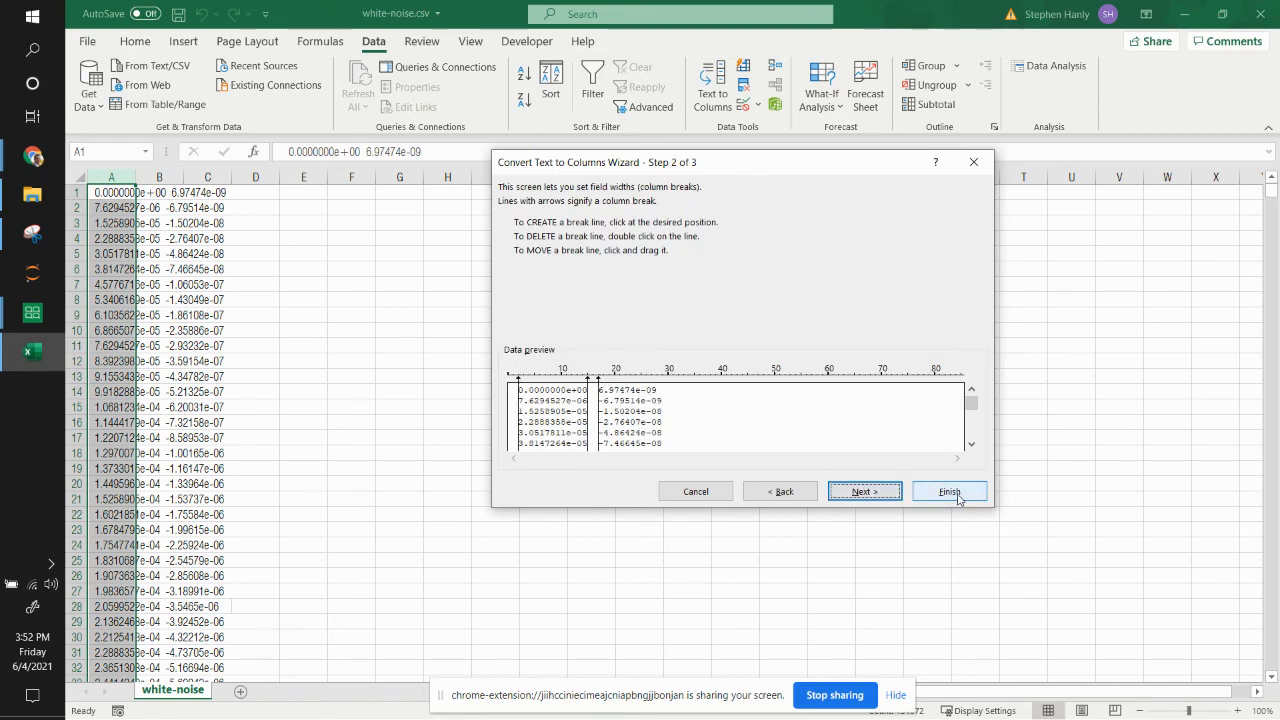
{"action": "left_click", "coordinate": [948, 492]}
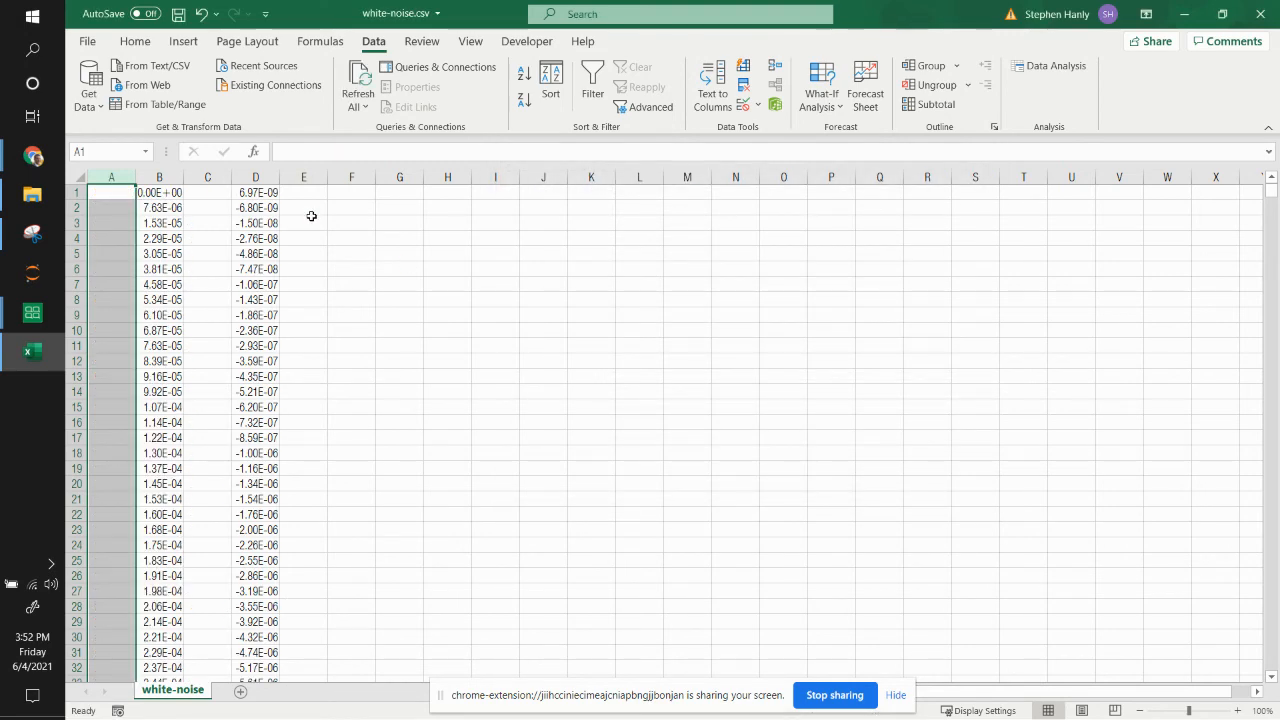
Step: Delete the blank column and add headers Time (s) and Accel (g) above the data
{"action": "left_click", "coordinate": [208, 176]}
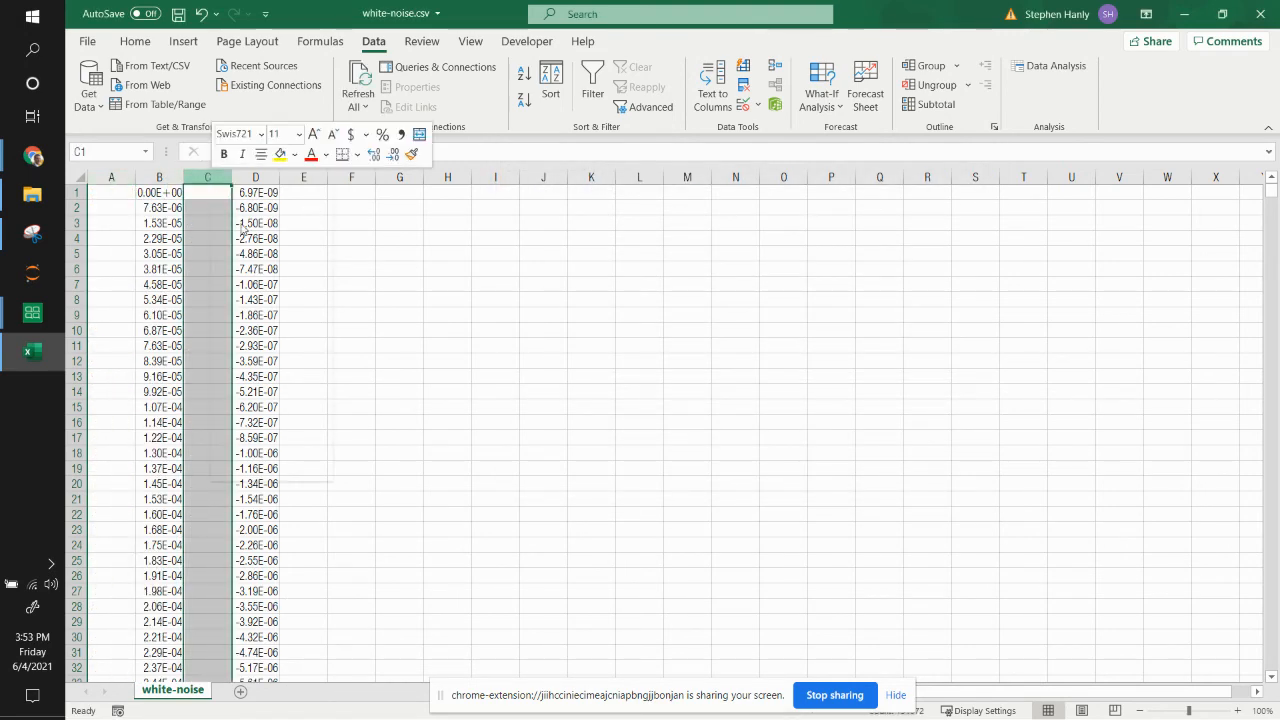
{"action": "right_click", "coordinate": [112, 176]}
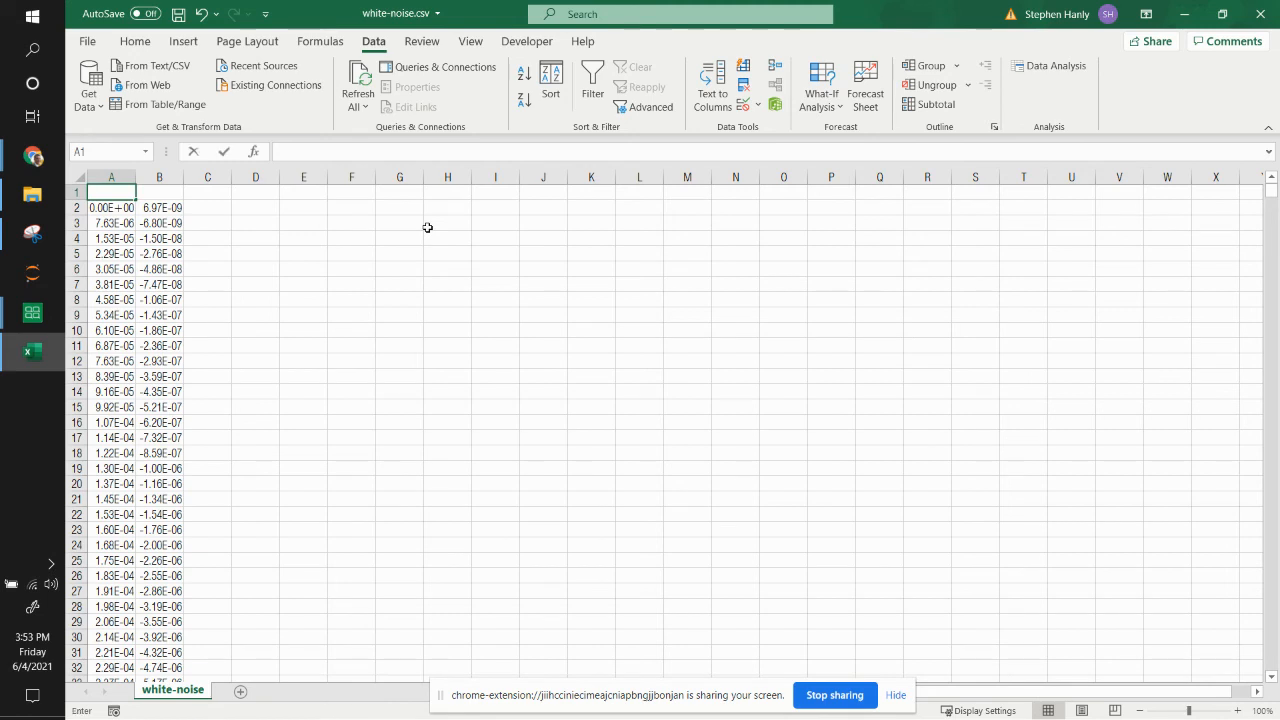
{"action": "type", "text": "Time (s)"}
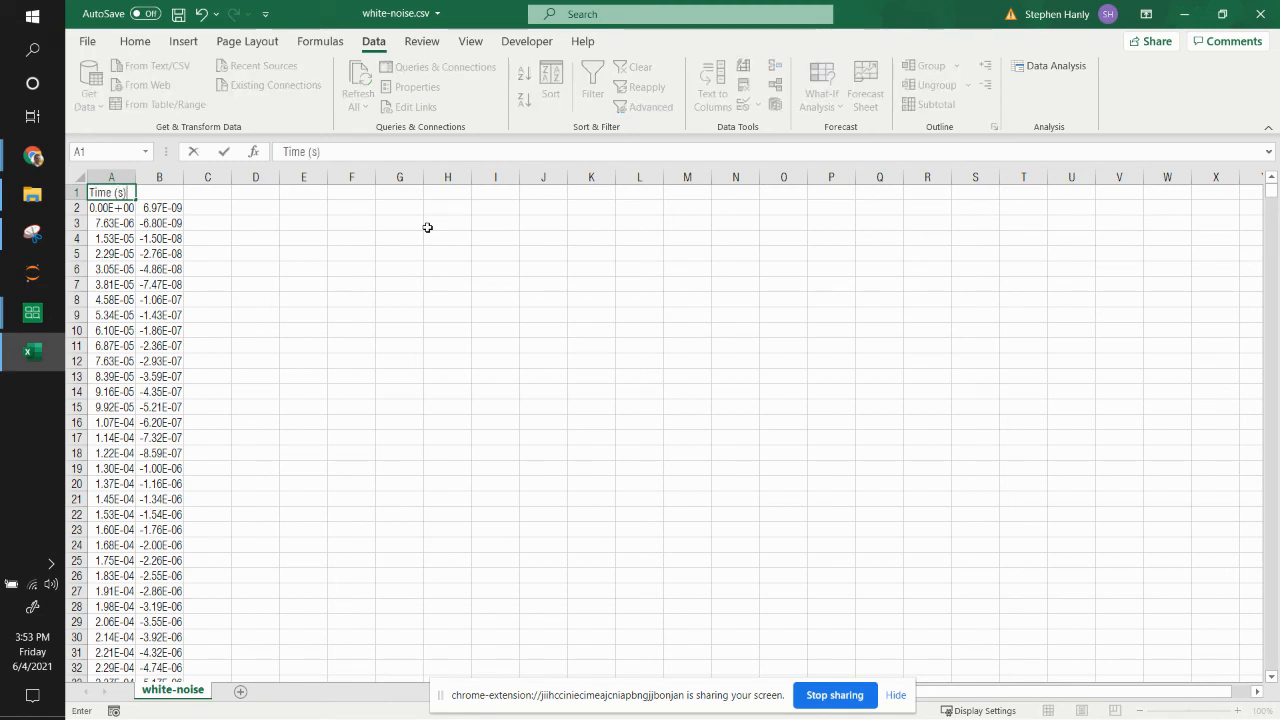
{"action": "type", "text": "Accel (g"}
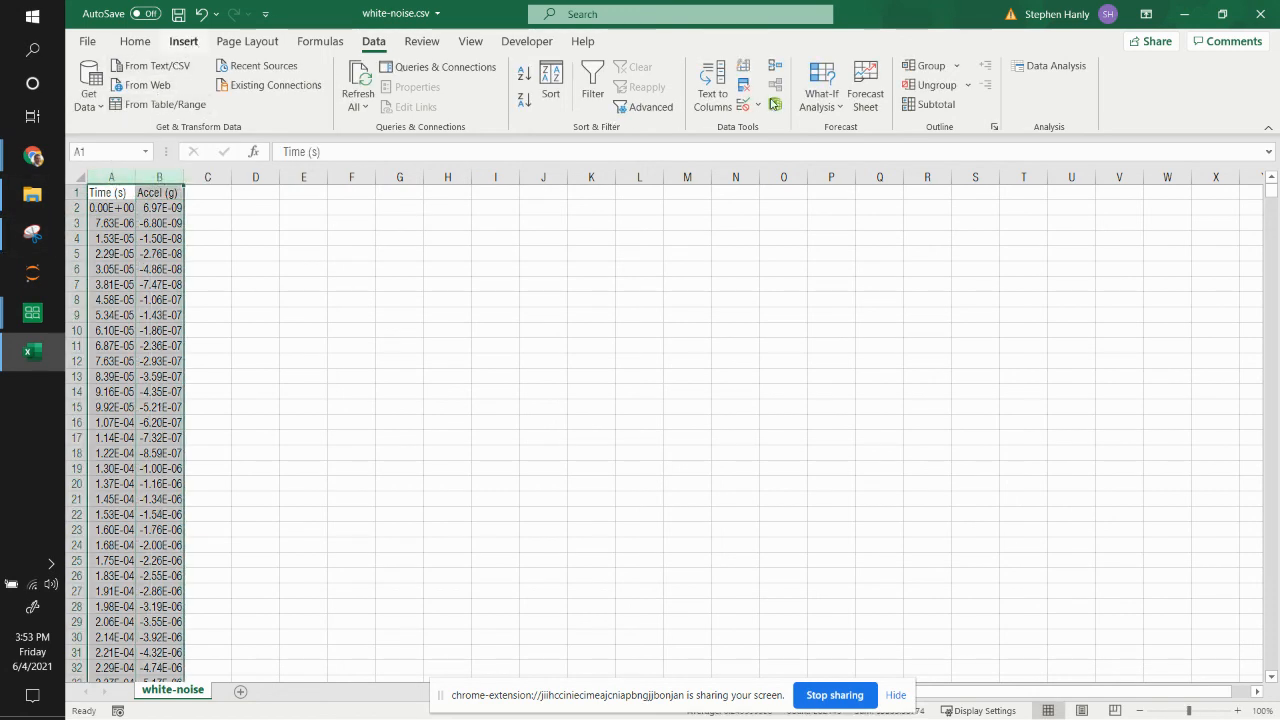
Step: Insert a scatter chart of Accel (g) against time and place the MATLAB Figure 2 beside it
{"action": "left_click", "coordinate": [184, 40]}
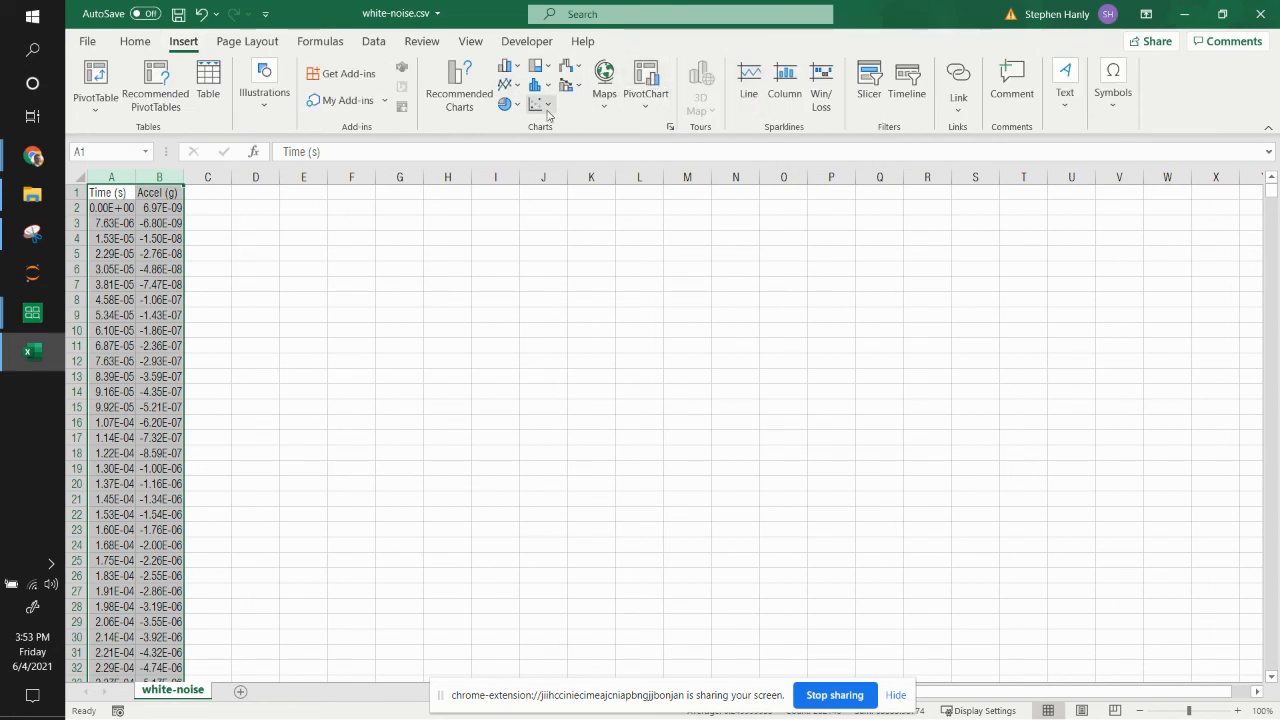
{"action": "left_click", "coordinate": [536, 104]}
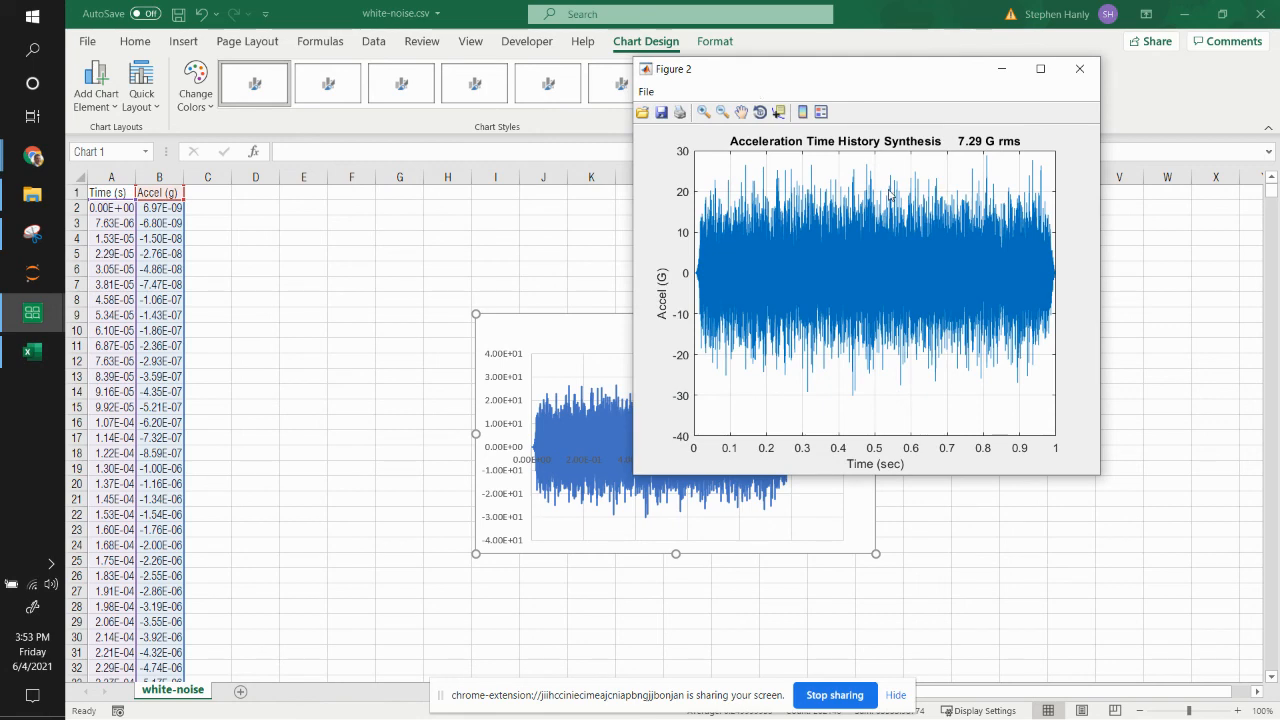
{"action": "left_click_drag", "start_coordinate": [864, 68], "coordinate": [1010, 172]}
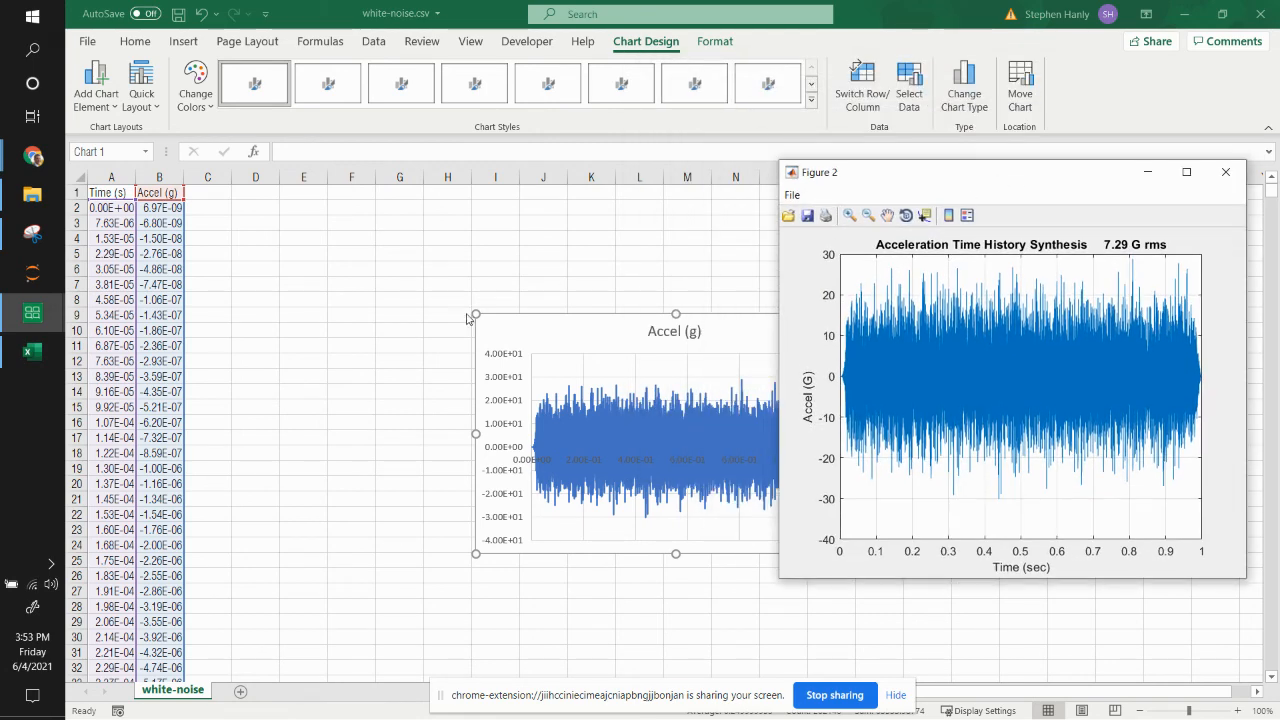